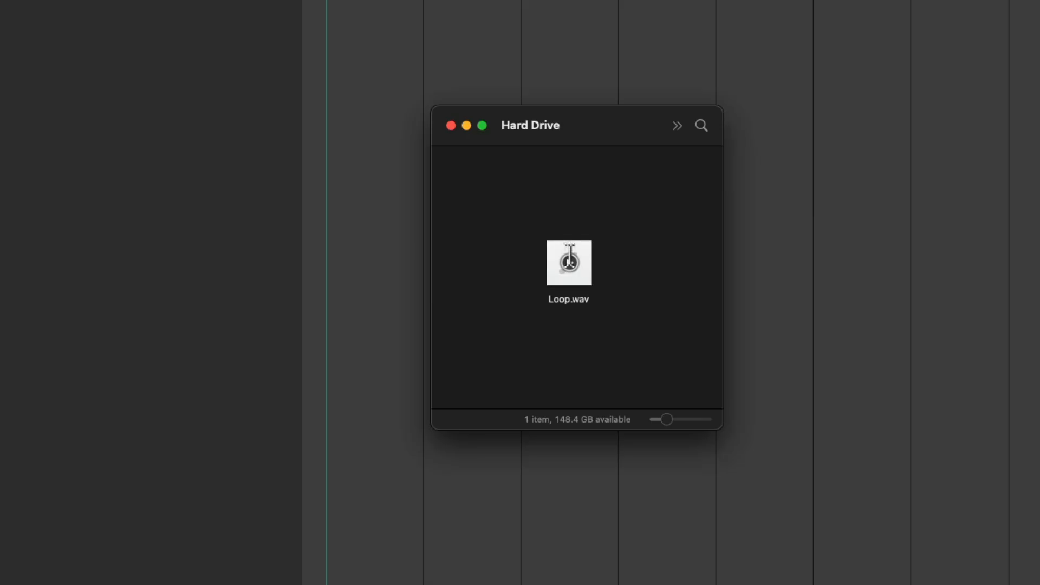
Drag Loop.wav from the Finder Hard Drive window onto a Loop track in REAPER
left_click_drag(567, 263, 549, 83)
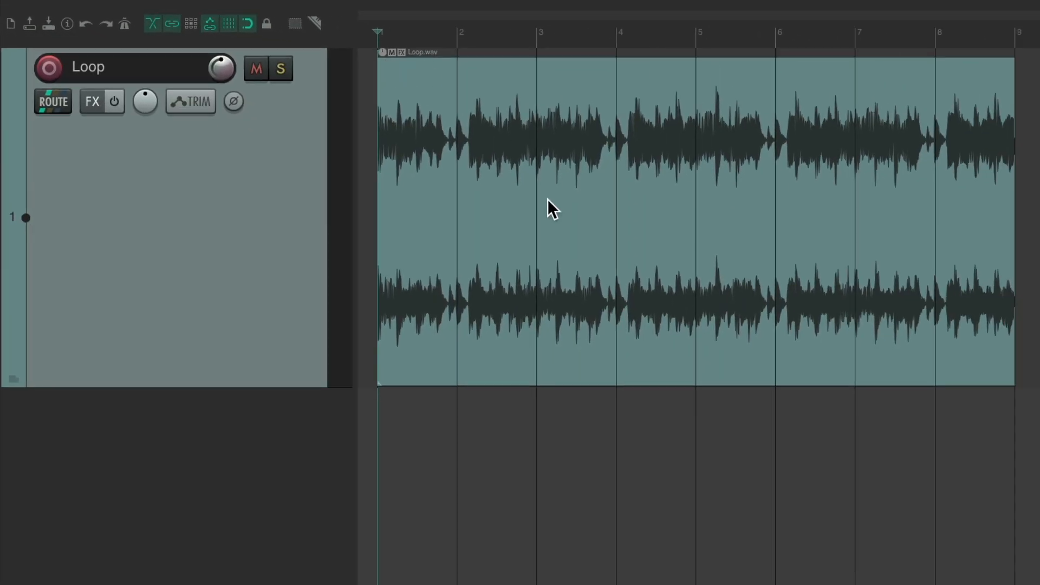
mouse_move(244, 198)
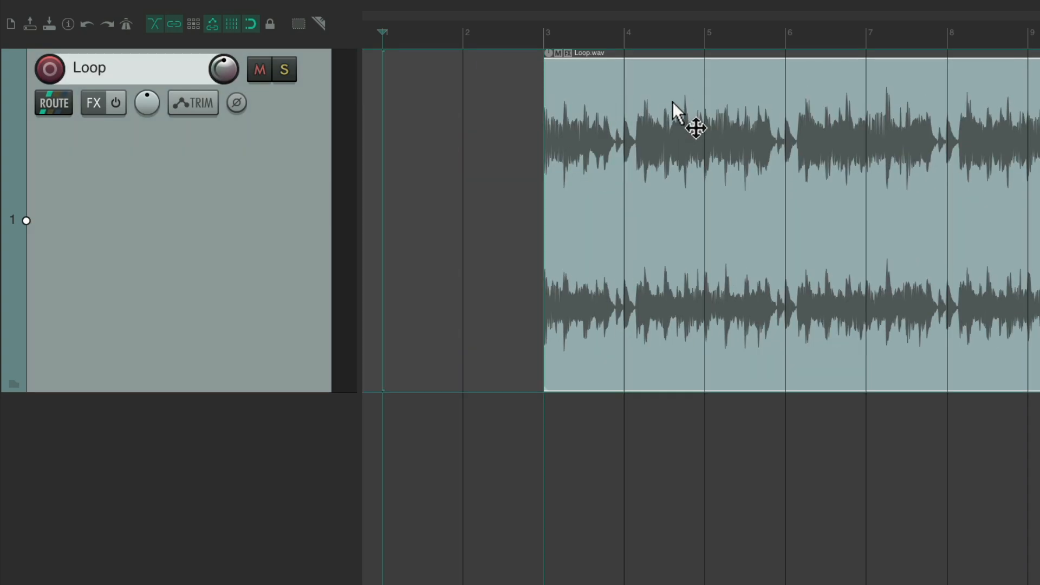
Move the Loop.wav item, holding Shift to avoid snapping, so it starts at bar 2
left_click_drag(676, 126, 596, 115)
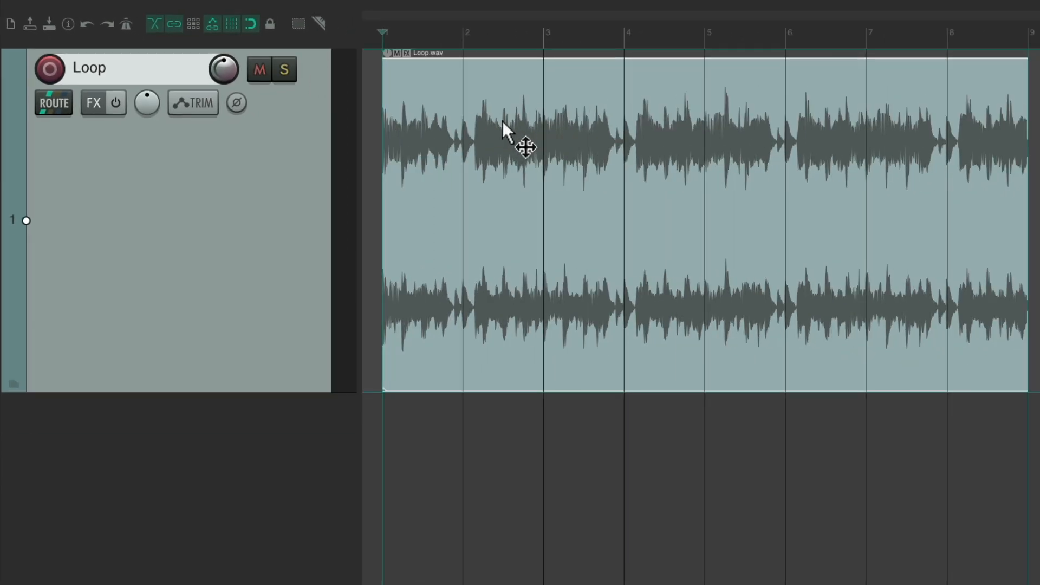
key("shift")
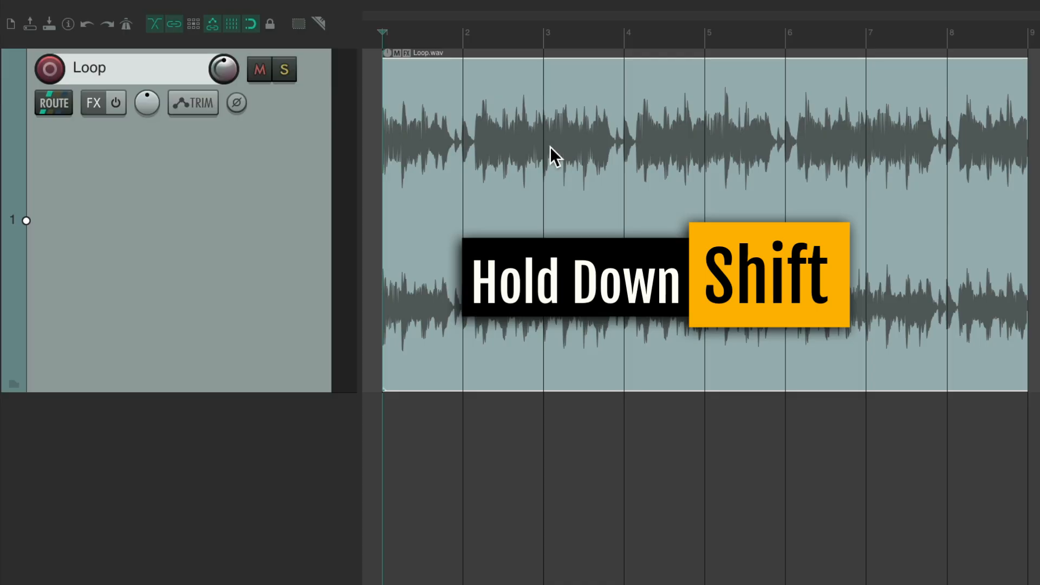
left_click_drag(553, 156, 633, 156)
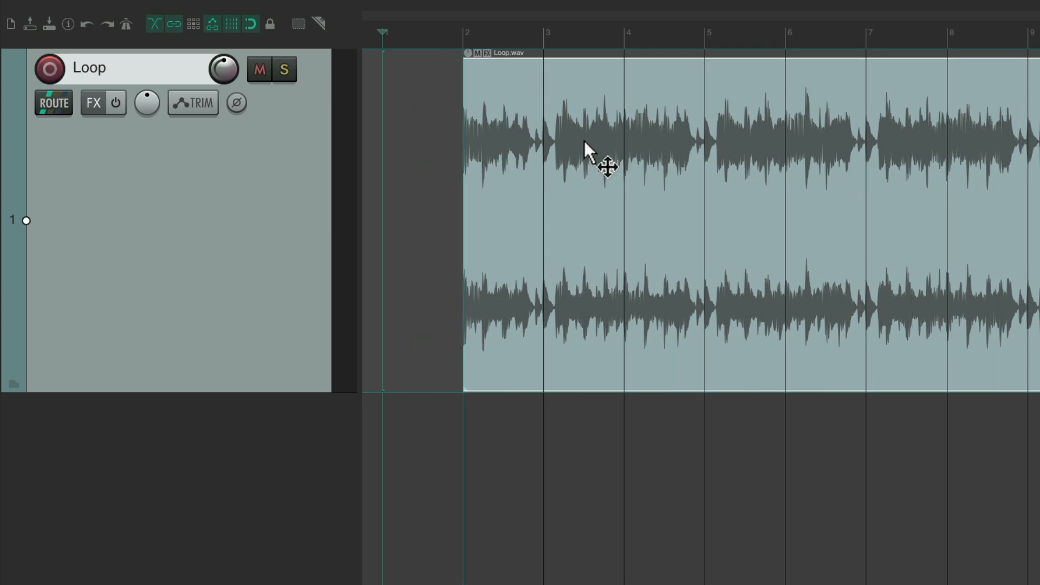
mouse_move(643, 153)
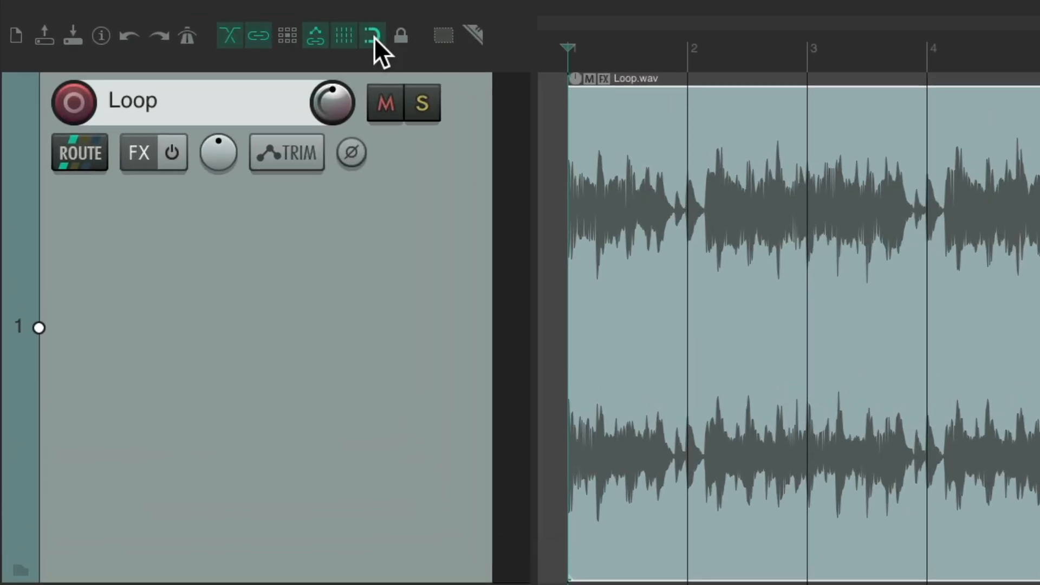
Untick 'Snap to grid at any distance' in Snap/Grid Settings
left_click(371, 34)
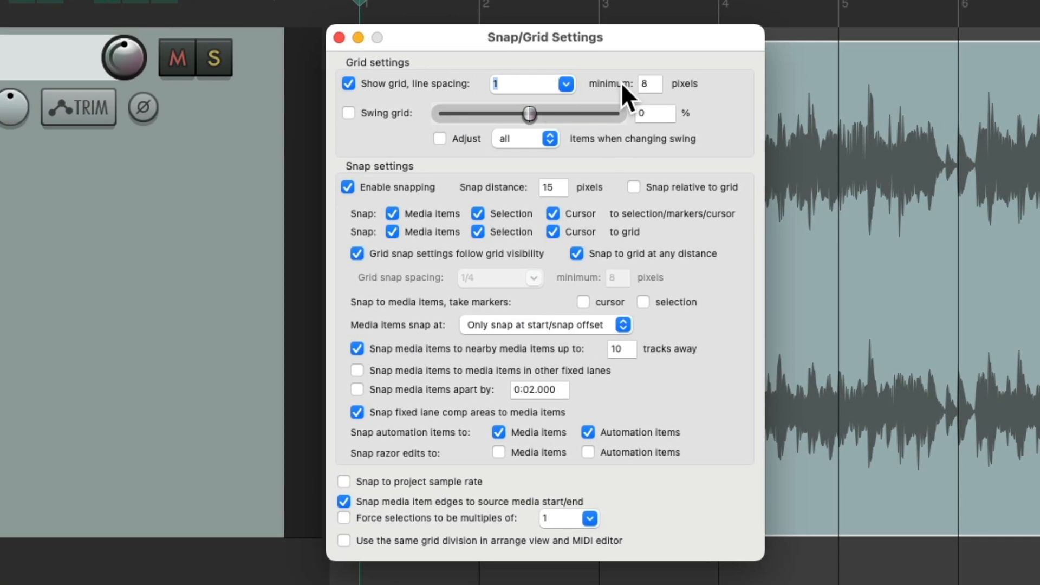
mouse_move(535, 106)
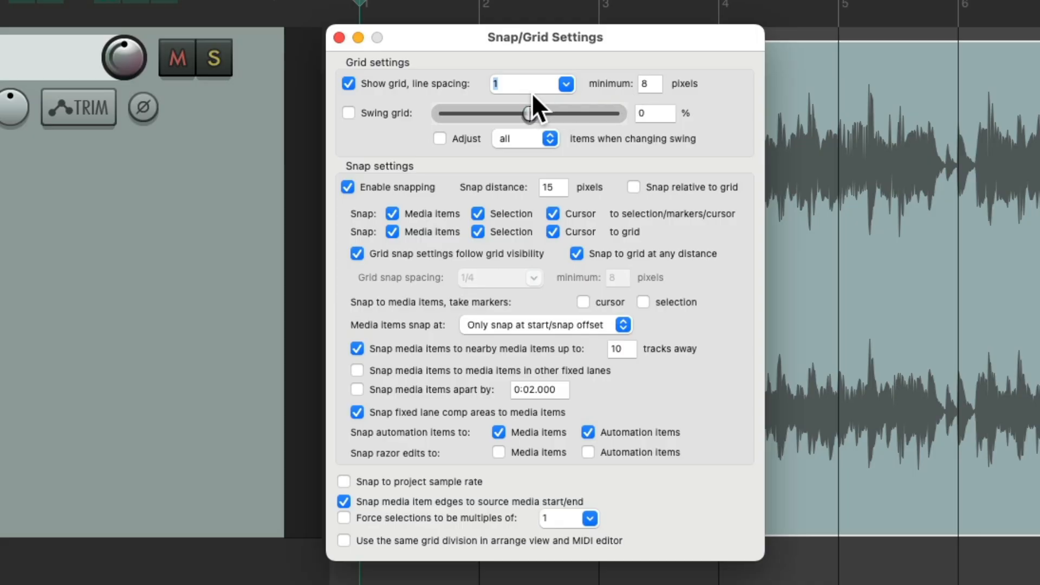
mouse_move(604, 286)
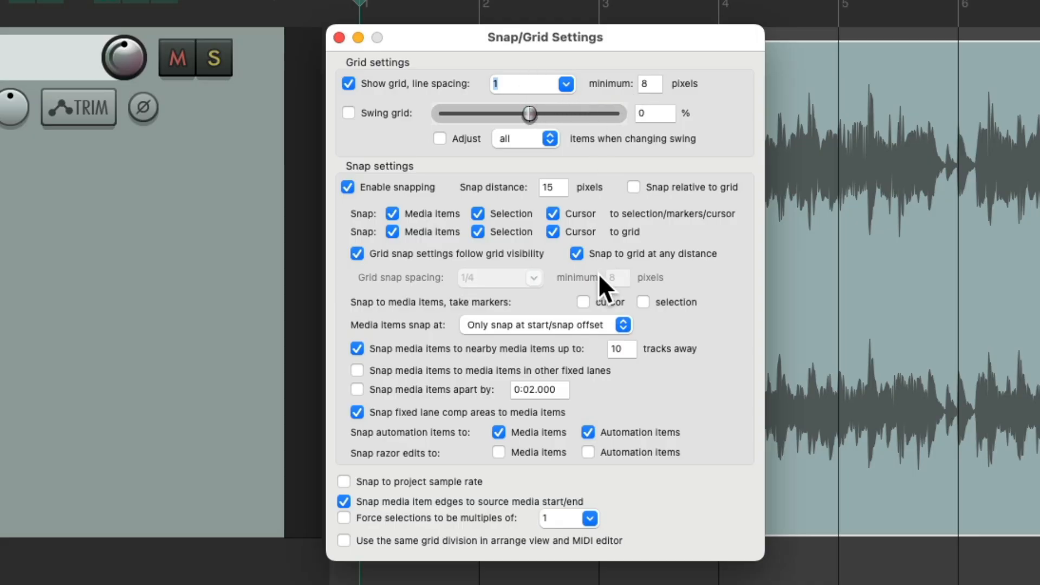
mouse_move(619, 284)
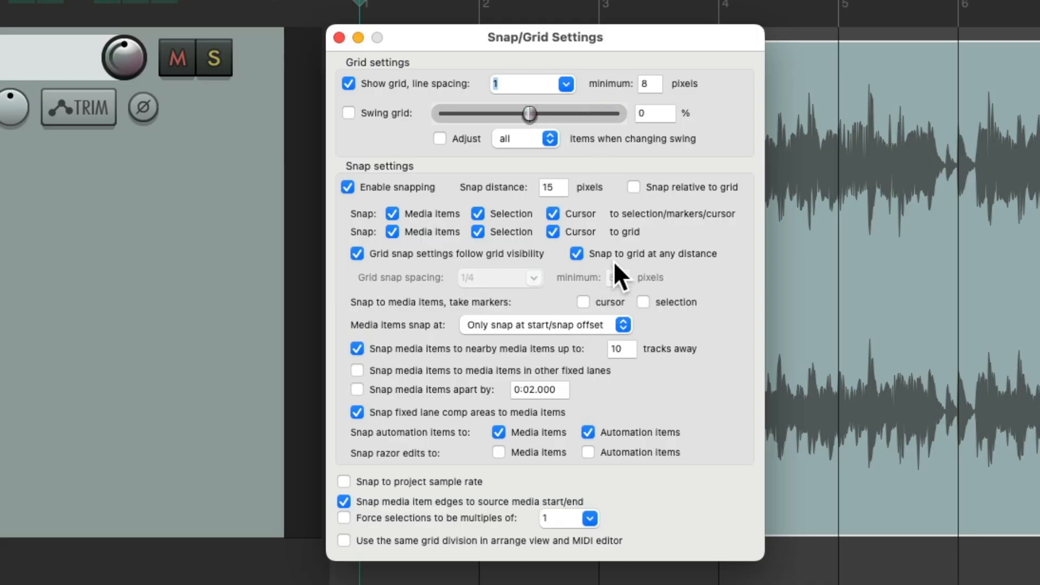
left_click(576, 253)
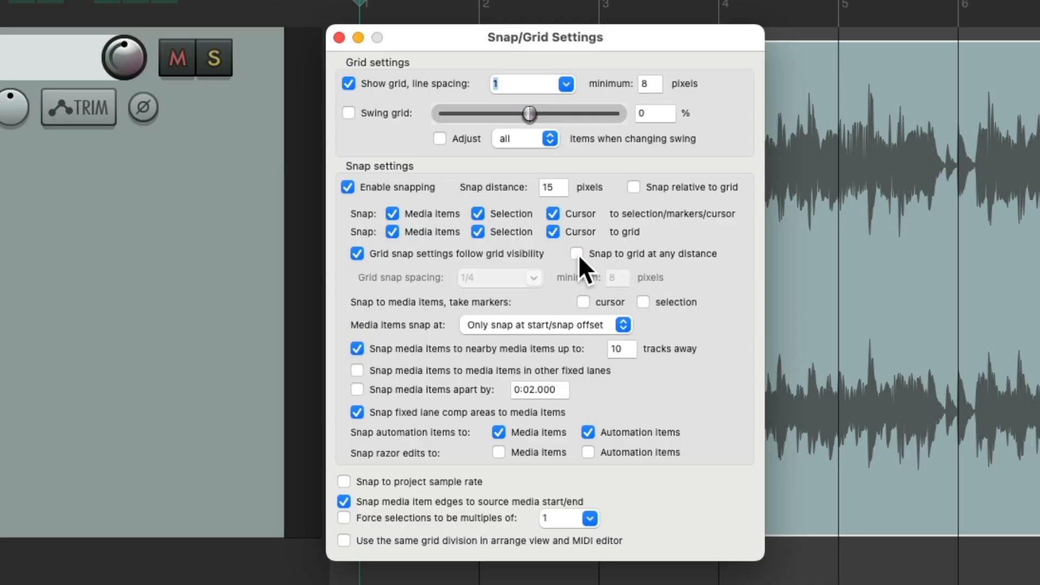
mouse_move(608, 280)
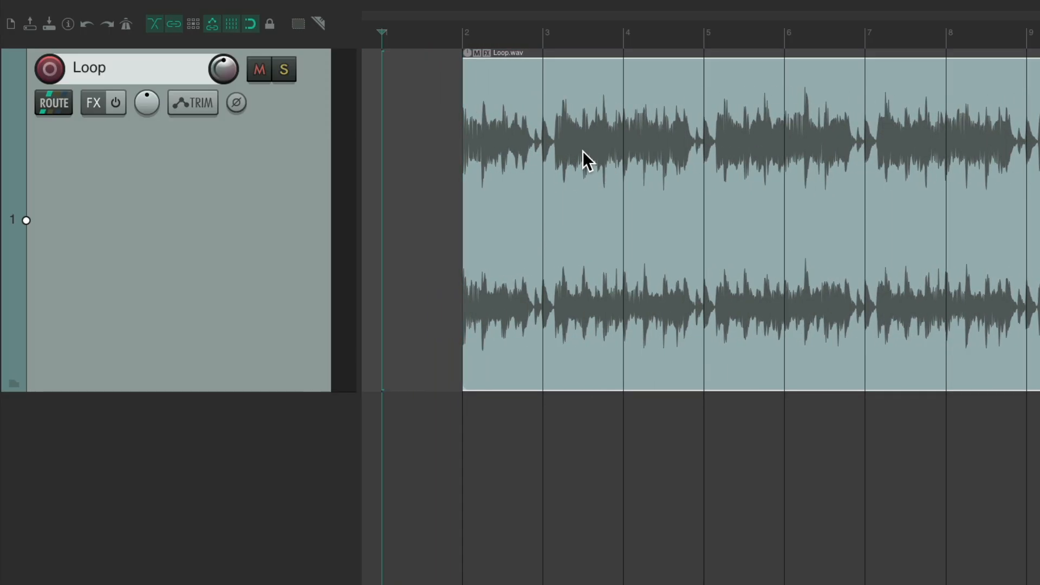
Drag the Loop.wav item just past bar 2, back to bar 1, then toggle snapping
left_click_drag(583, 160, 647, 179)
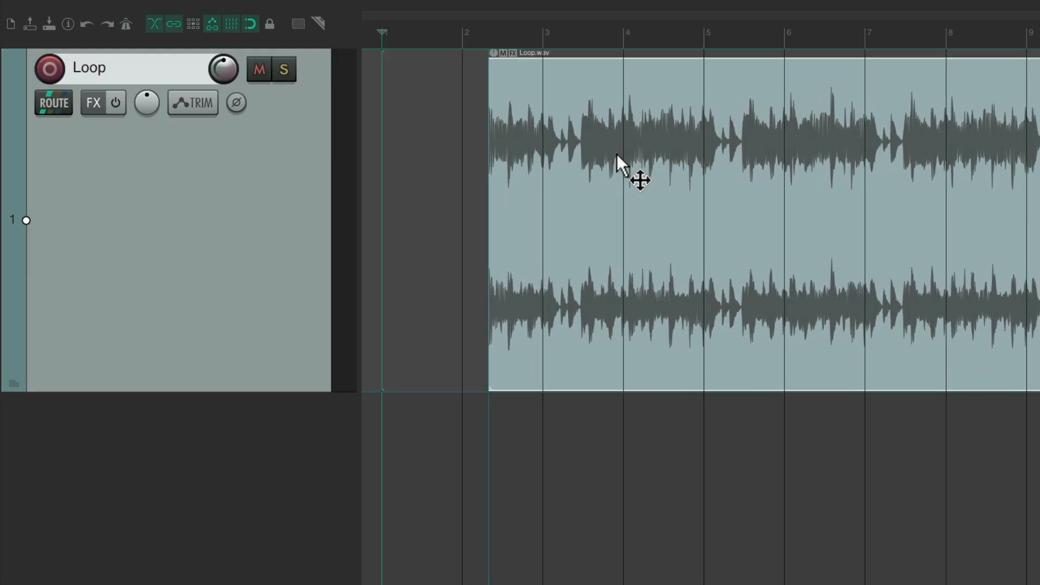
left_click_drag(640, 179, 610, 182)
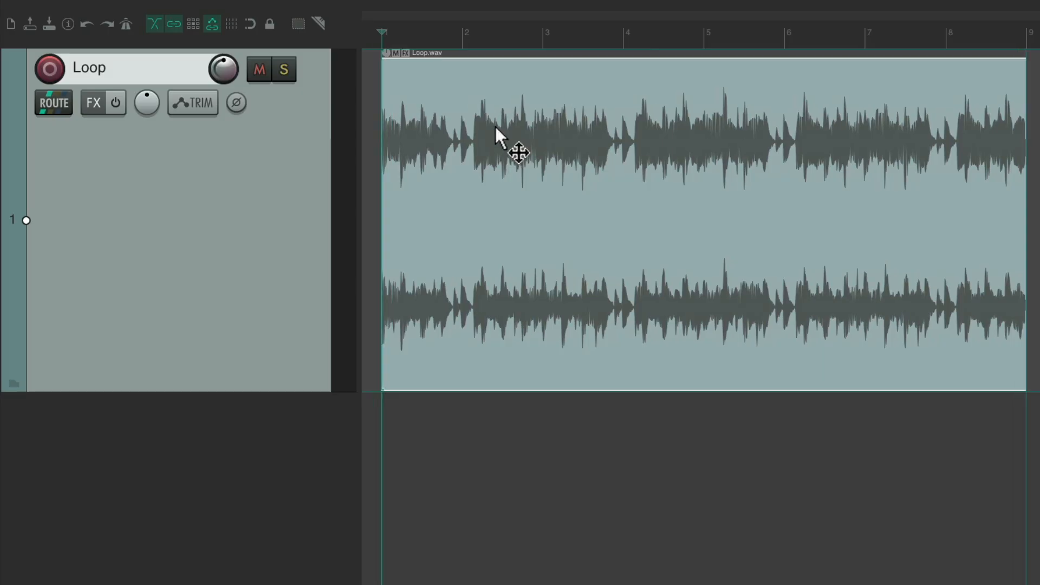
left_click(232, 23)
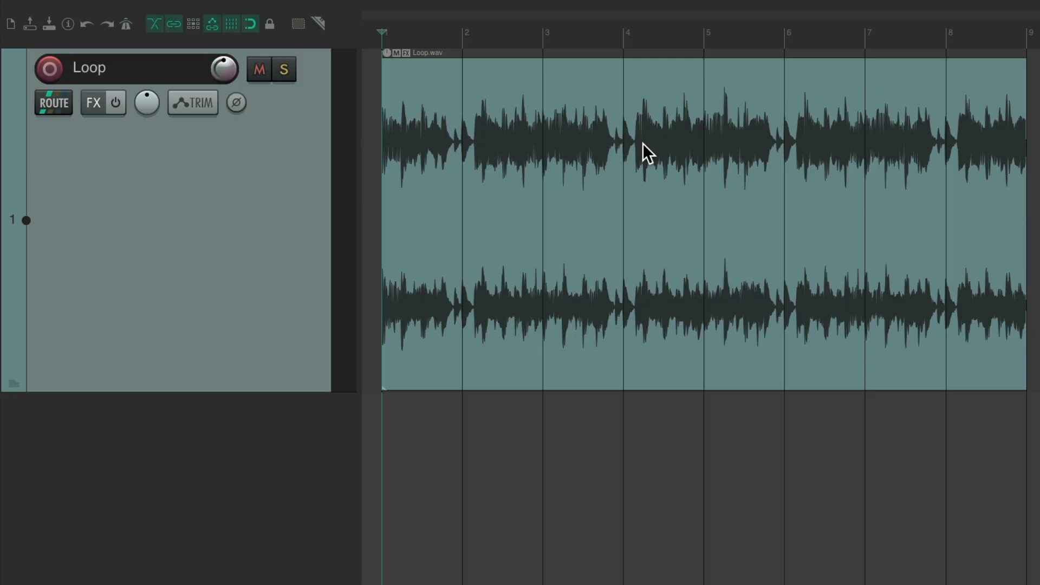
mouse_move(206, 46)
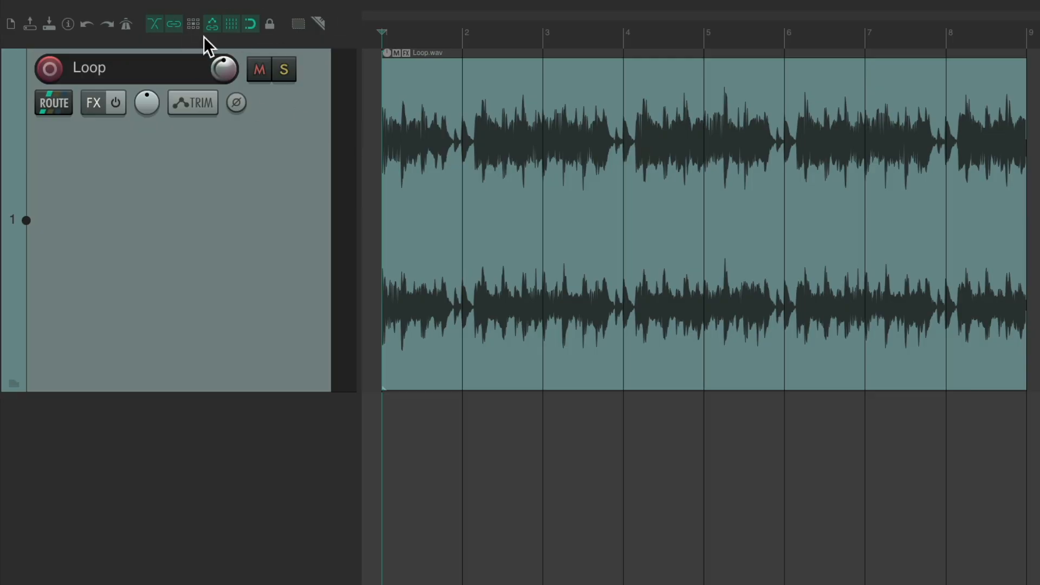
mouse_move(637, 179)
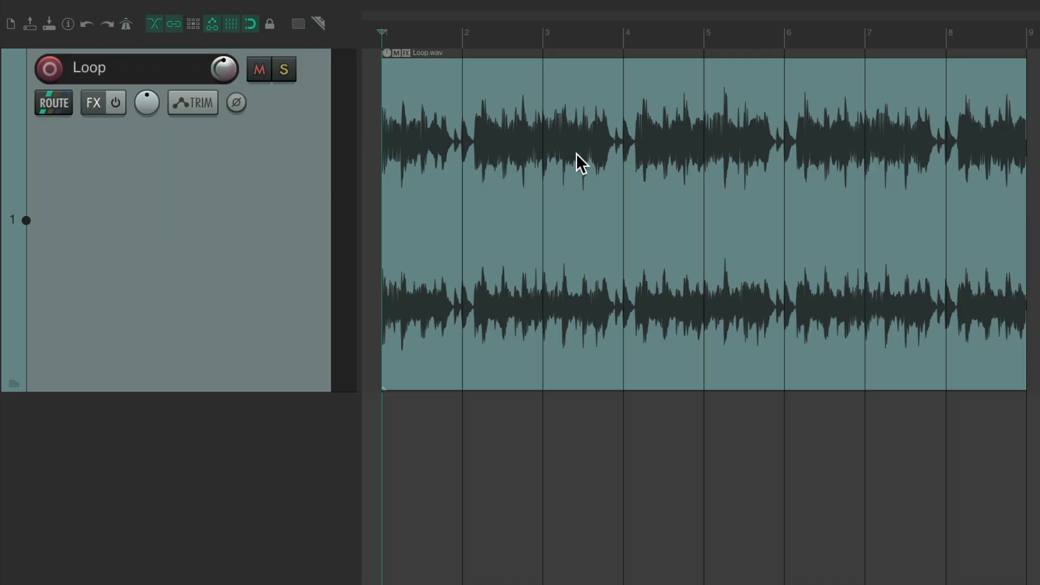
mouse_move(513, 120)
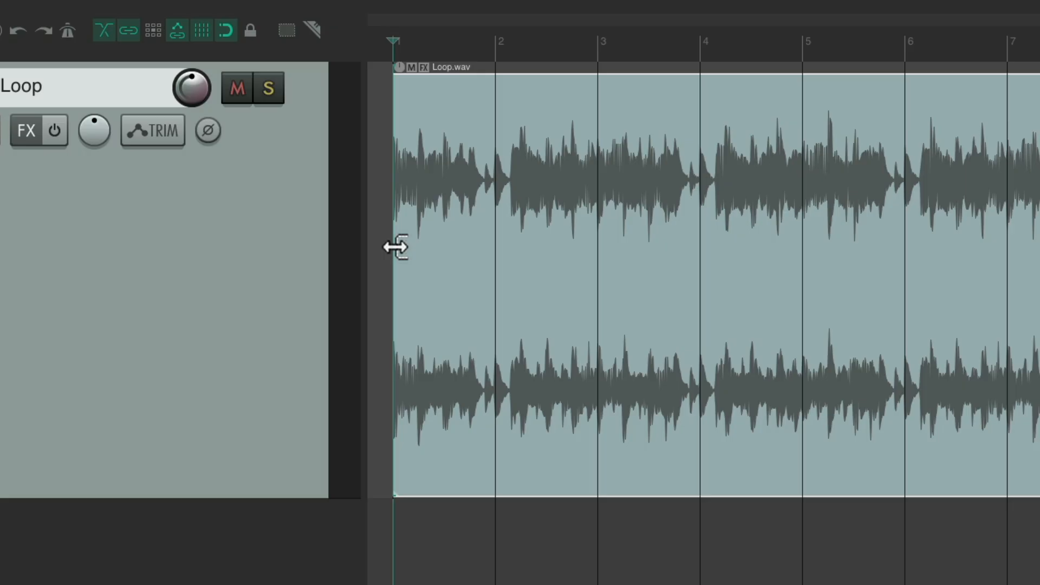
left_click_drag(395, 245, 461, 246)
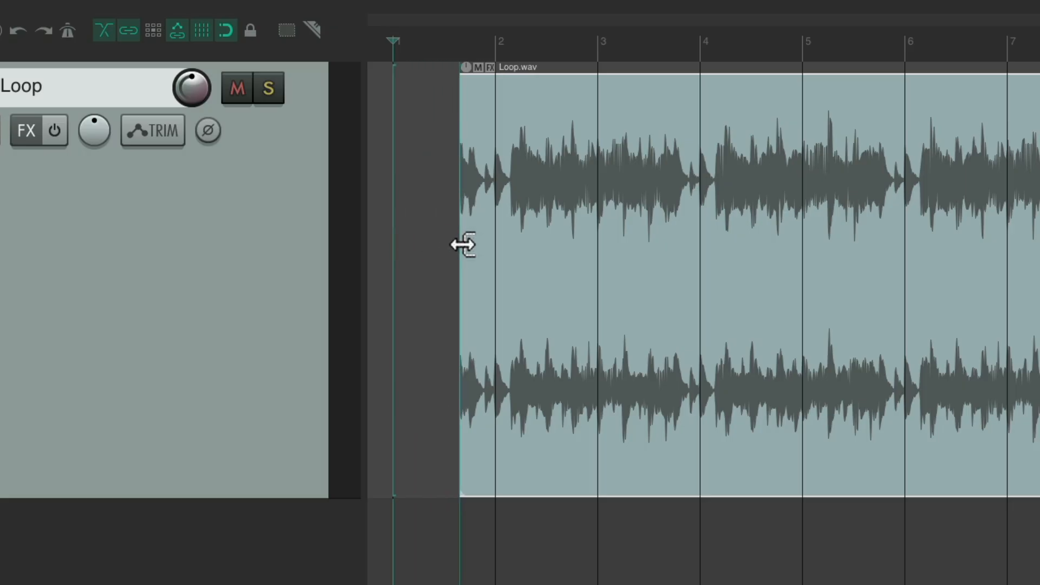
mouse_move(462, 248)
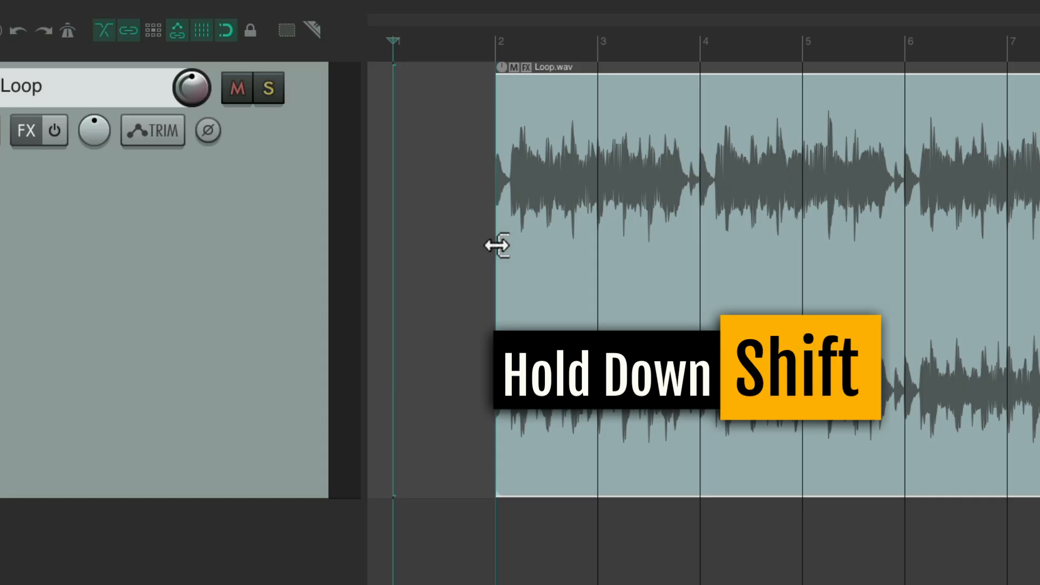
left_click_drag(497, 249, 422, 252)
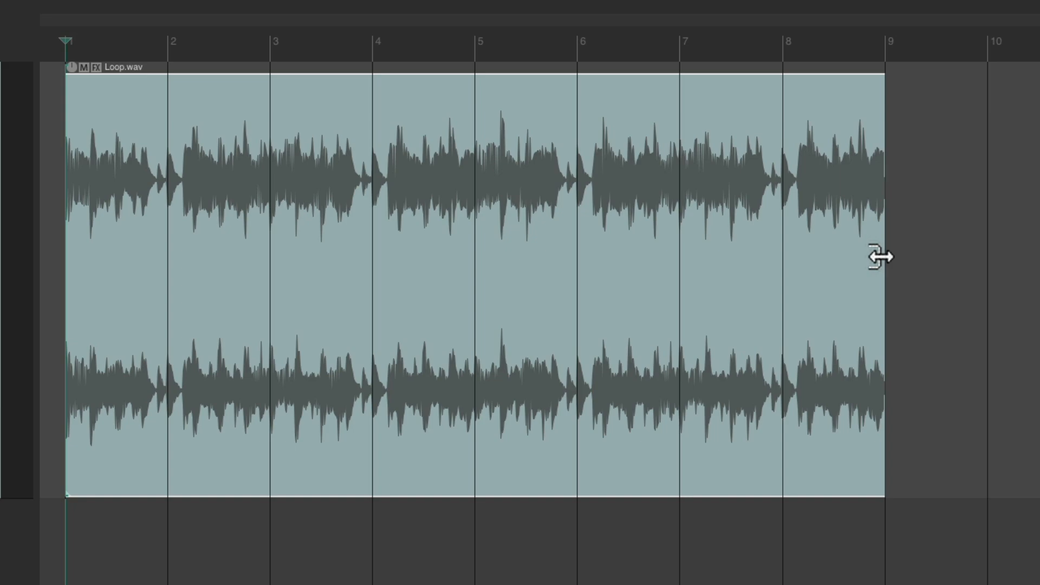
left_click_drag(880, 258, 806, 260)
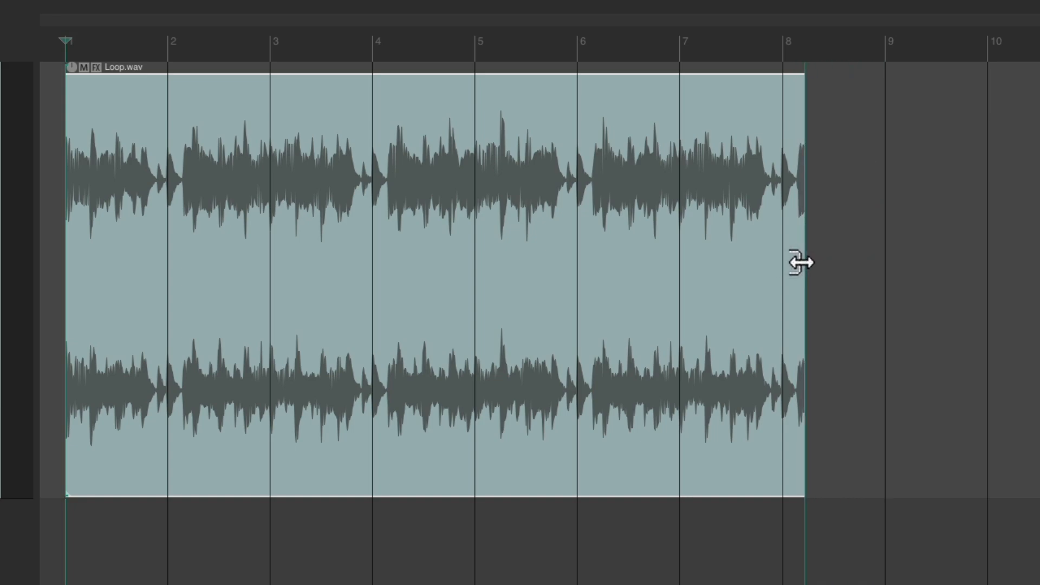
left_click_drag(799, 262, 749, 272)
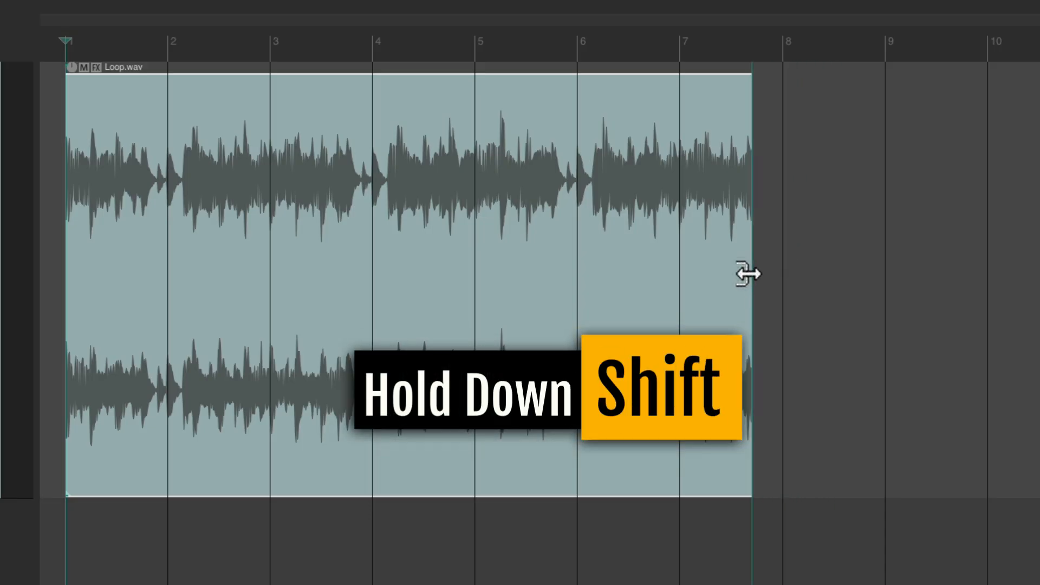
left_click_drag(746, 274, 874, 277)
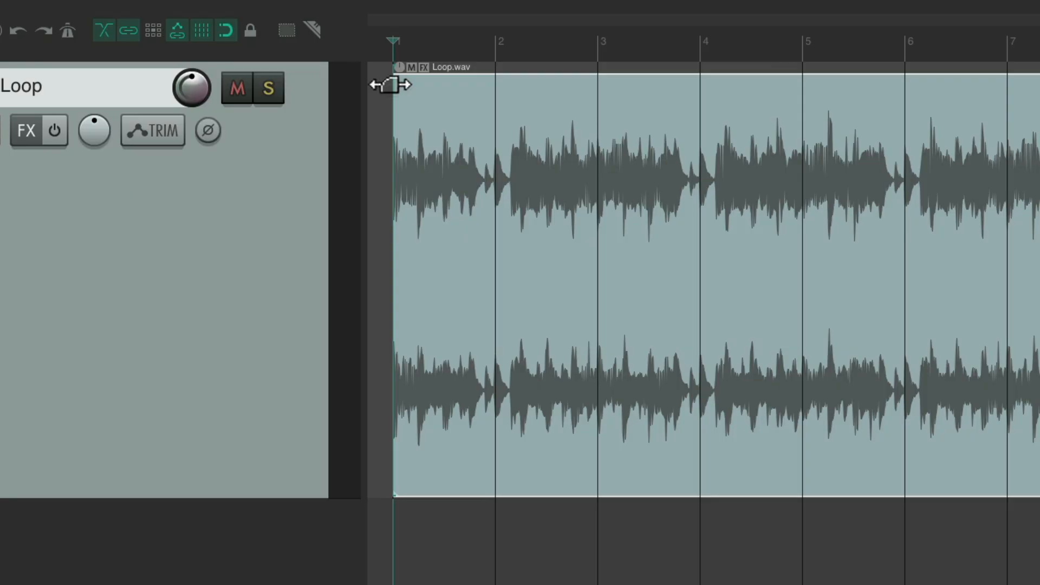
Drag the item's fade handles to add a fade-in and a fade-out ending before bar 9
left_click_drag(395, 83, 491, 82)
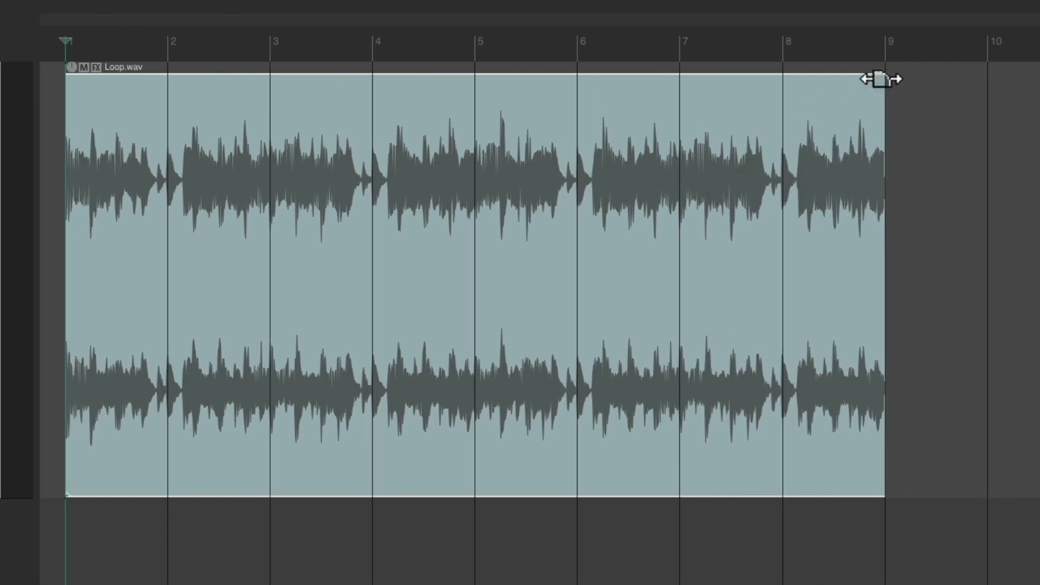
left_click_drag(886, 78, 872, 89)
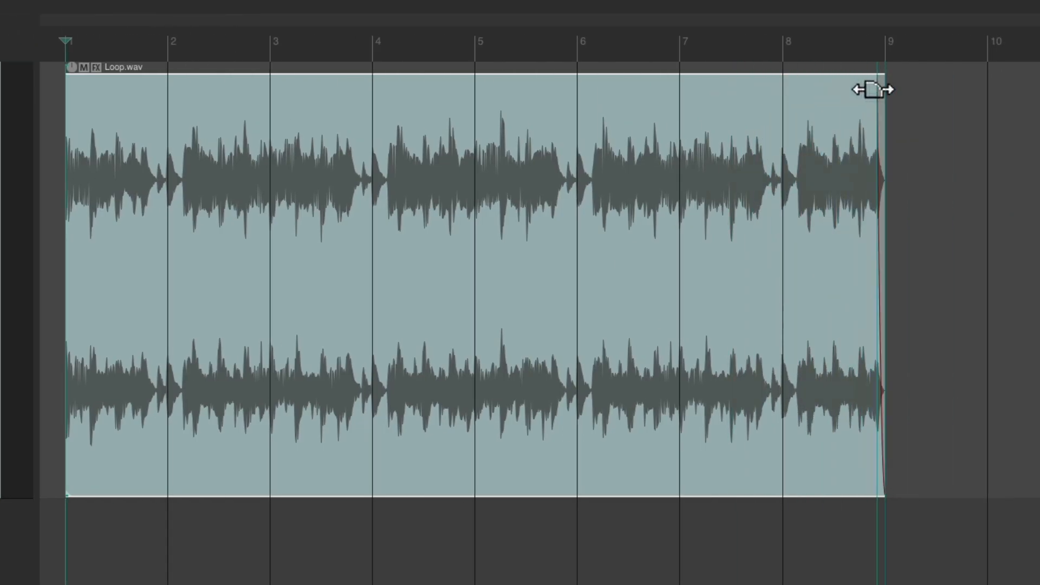
left_click_drag(871, 88, 727, 88)
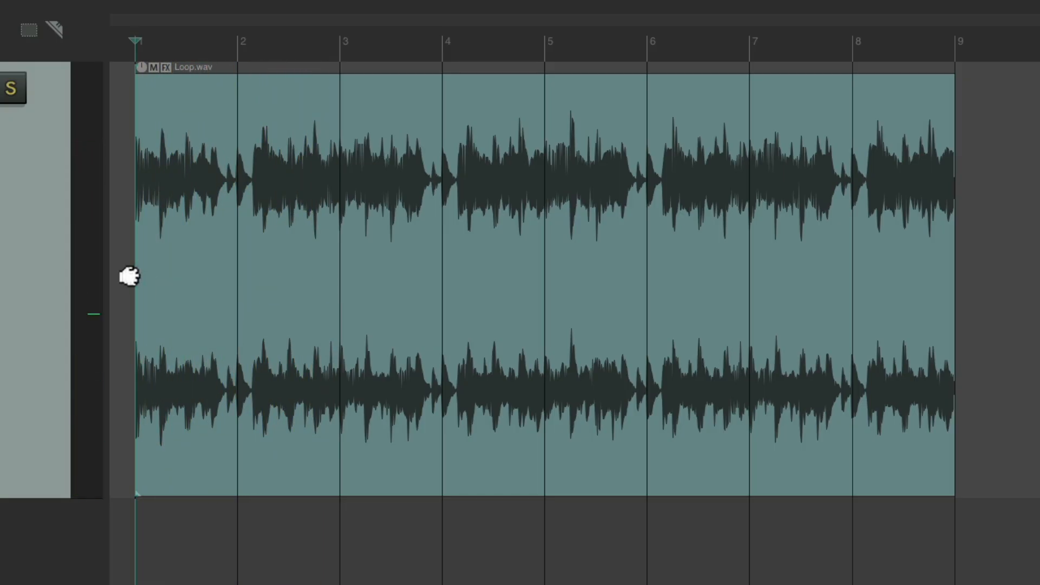
left_click_drag(136, 266, 340, 265)
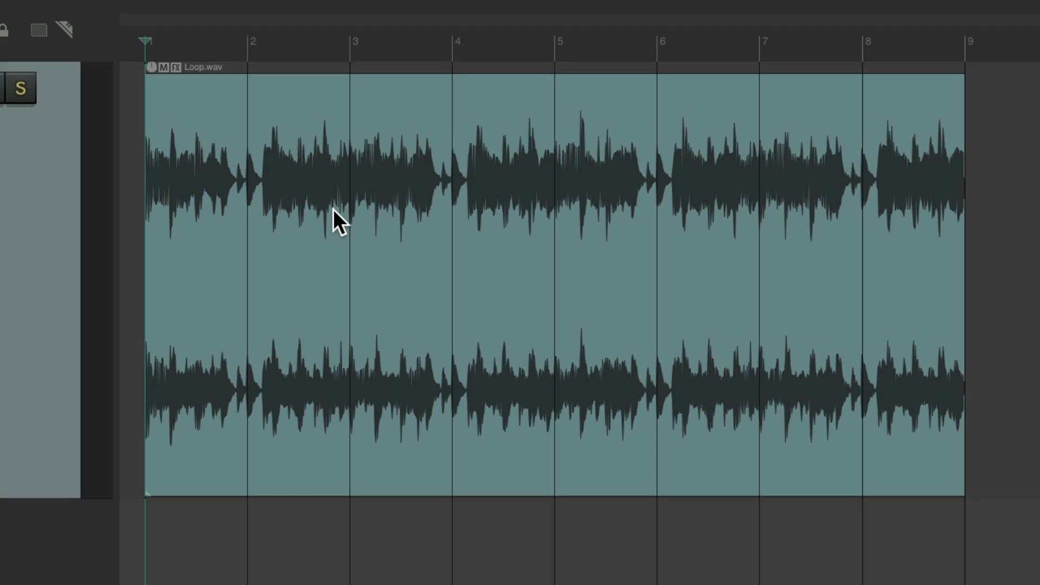
key("s")
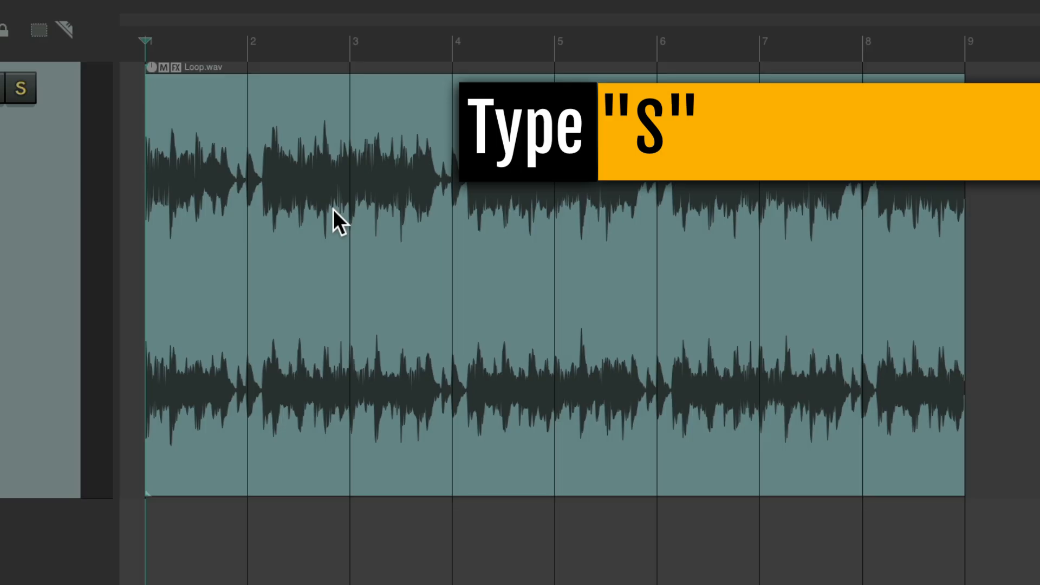
mouse_move(278, 267)
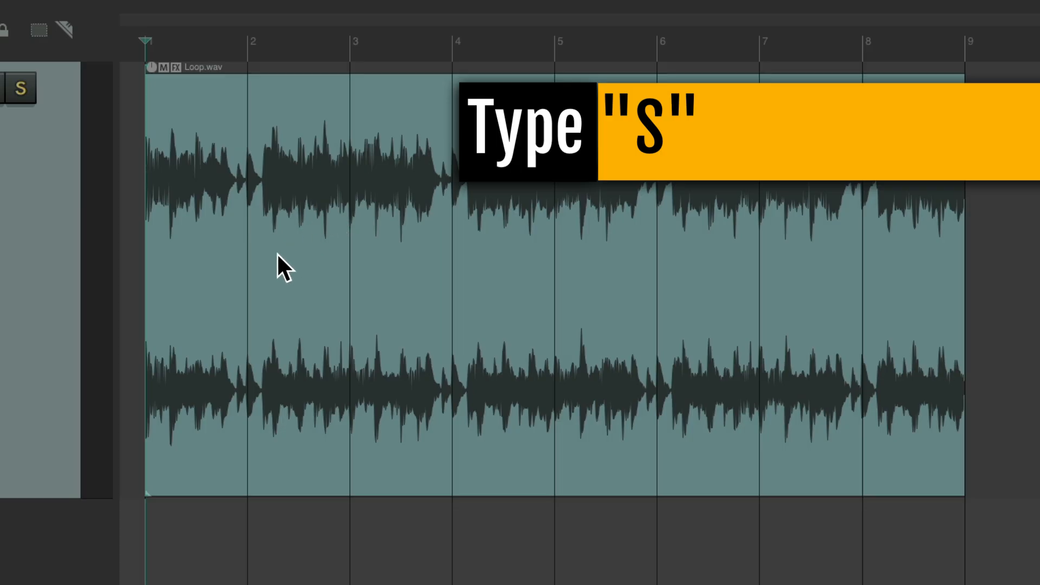
key("s")
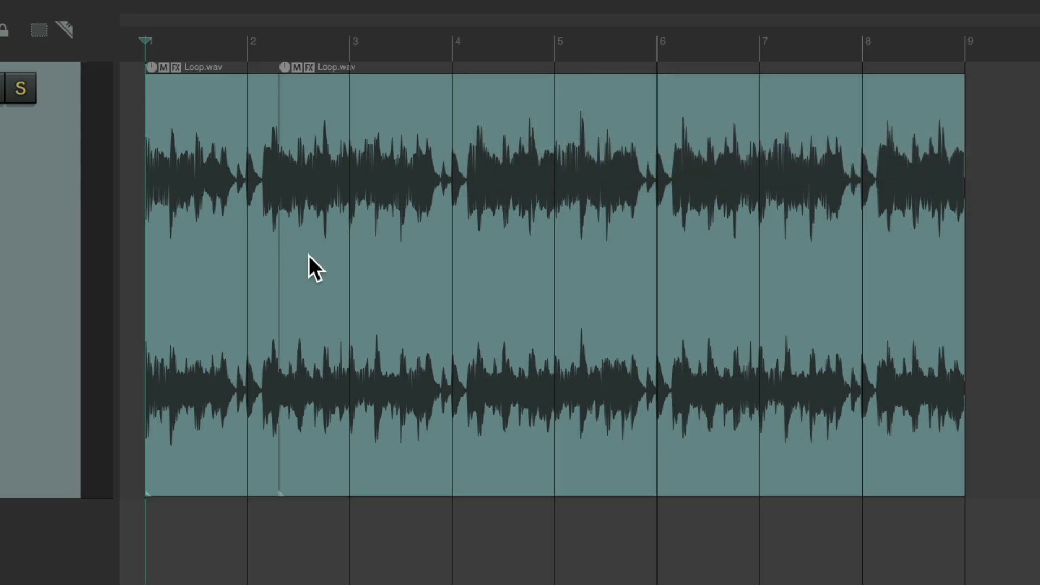
mouse_move(391, 280)
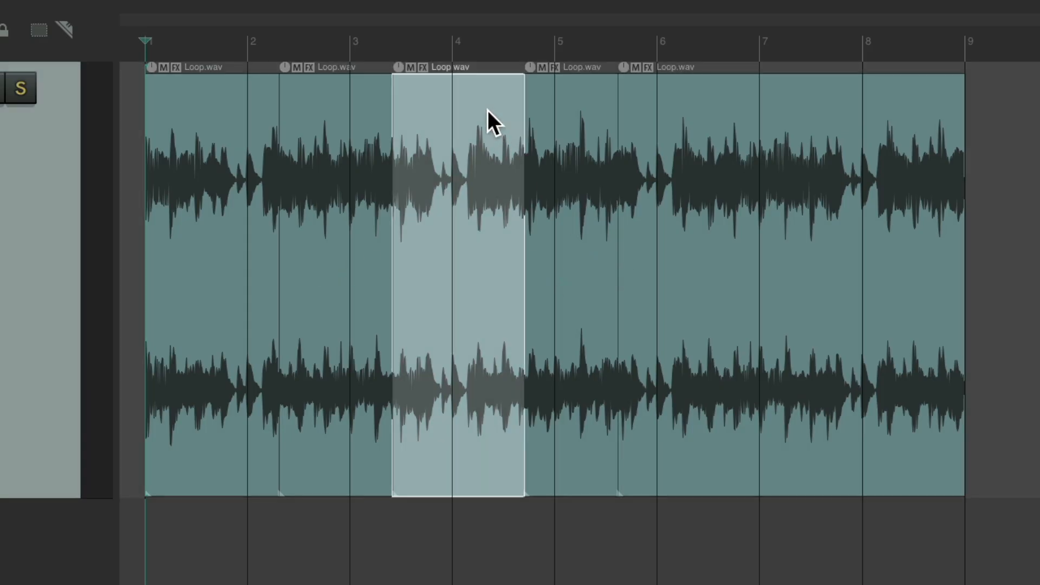
key("Delete")
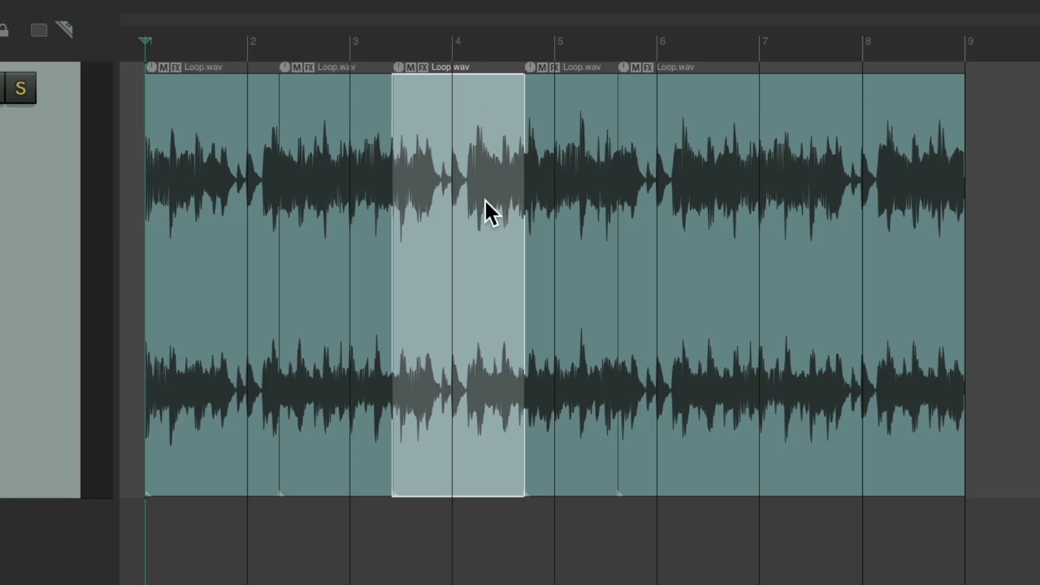
mouse_move(267, 170)
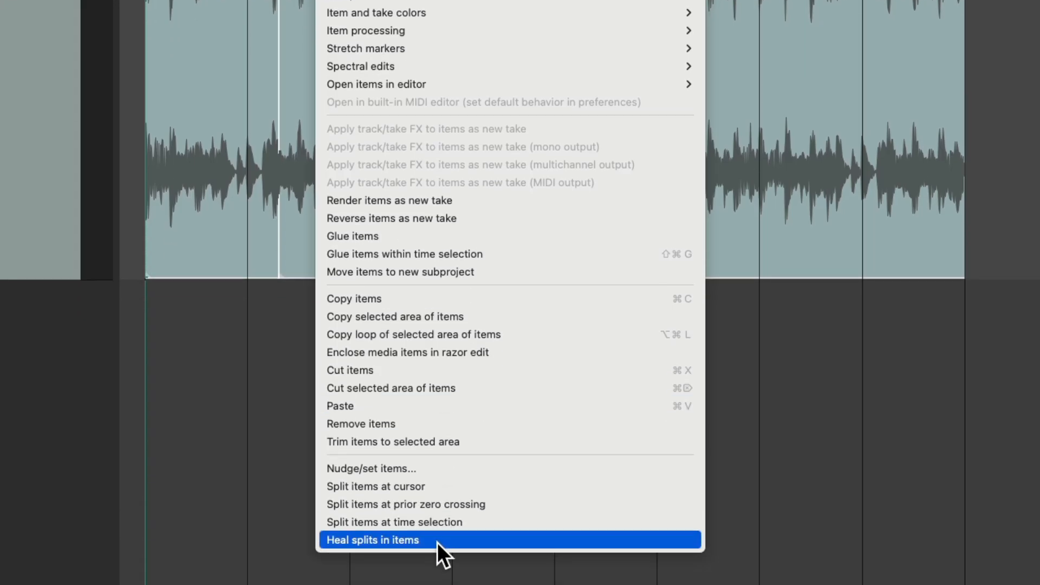
left_click(372, 540)
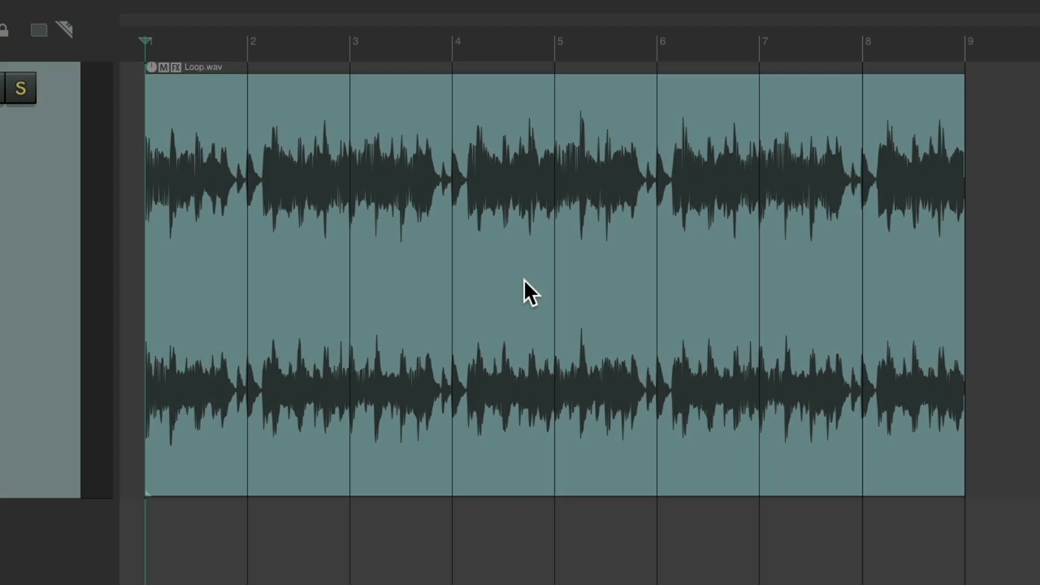
mouse_move(466, 275)
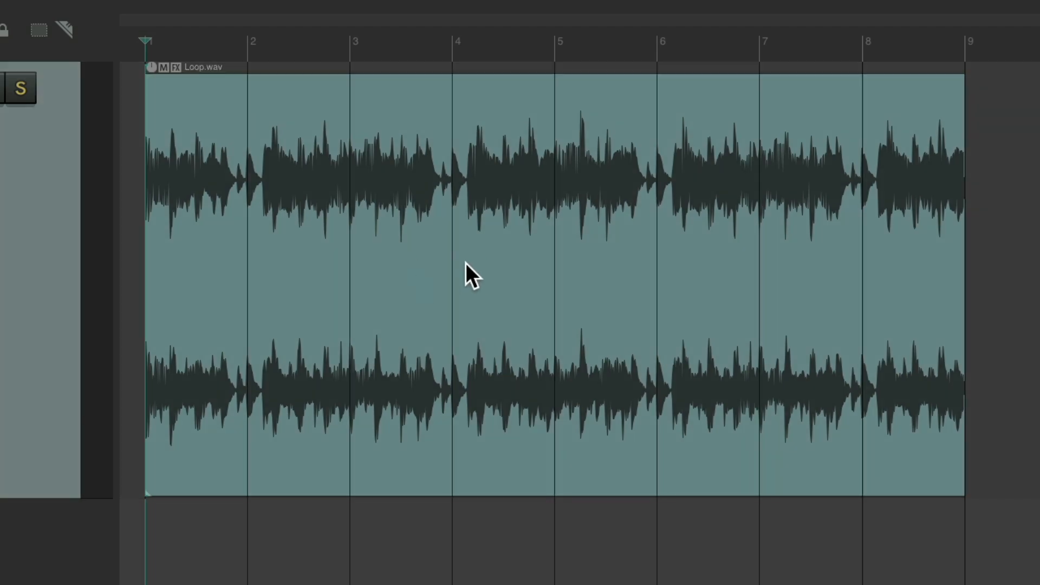
mouse_move(372, 217)
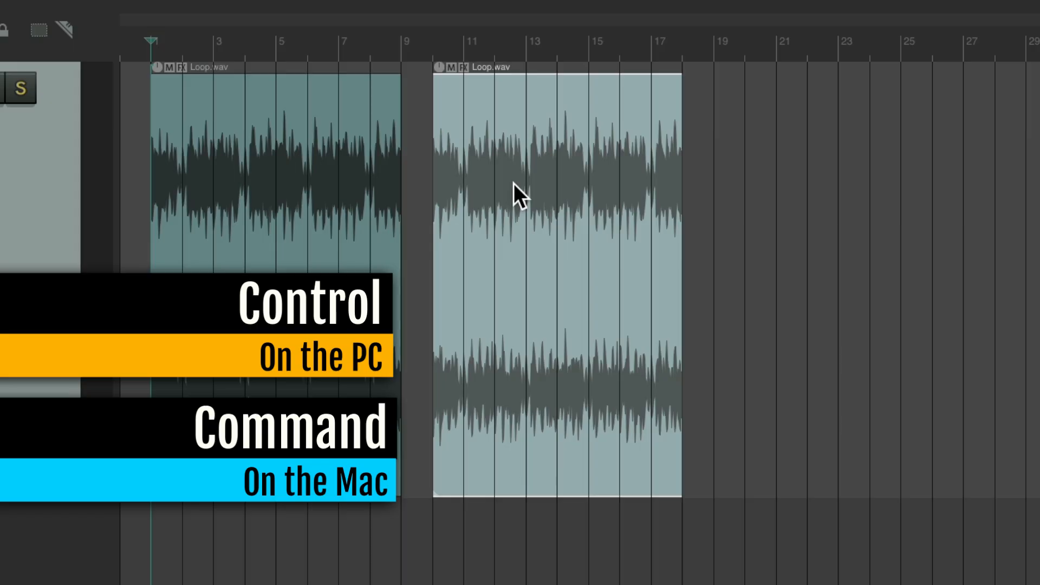
Cmd-drag the selected Loop.wav item to place a duplicate at bar 19
left_click_drag(517, 196, 610, 173)
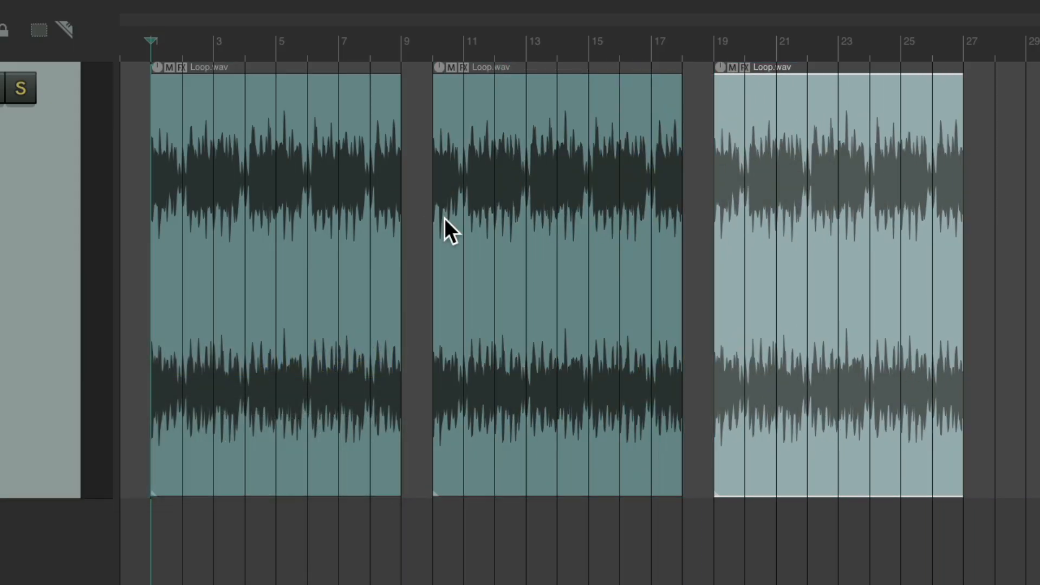
mouse_move(566, 247)
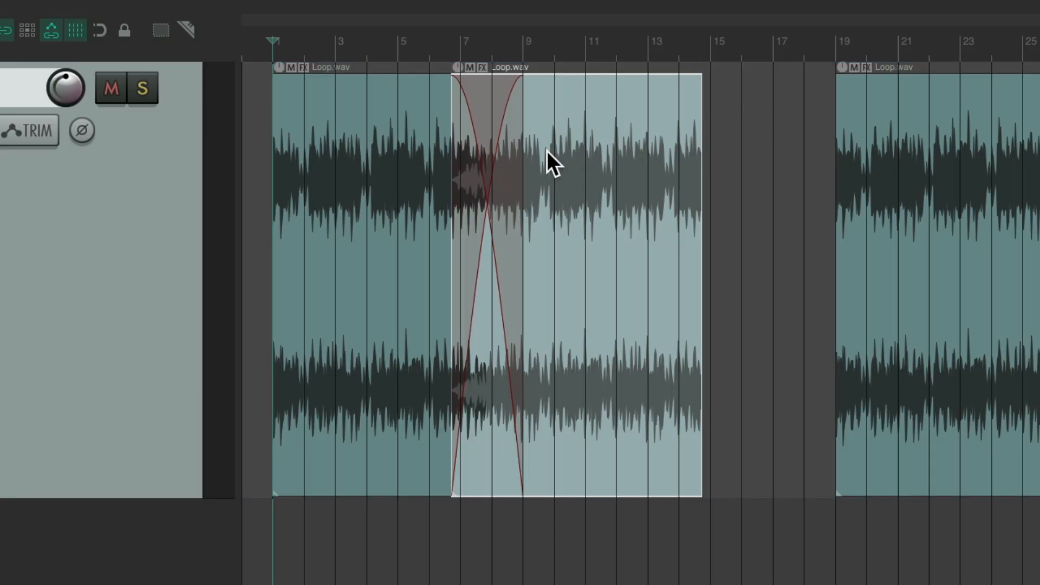
mouse_move(597, 187)
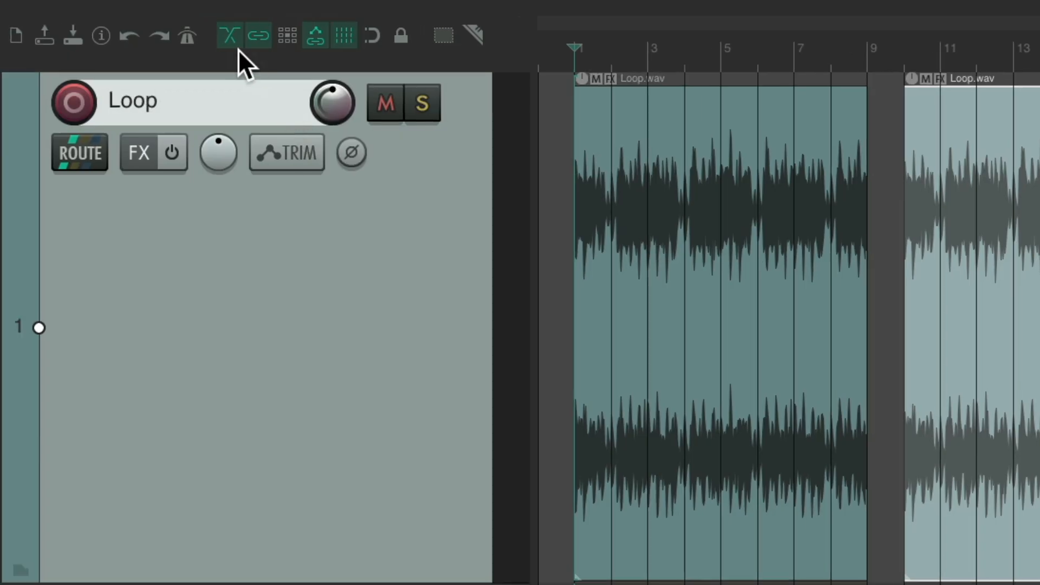
mouse_move(232, 54)
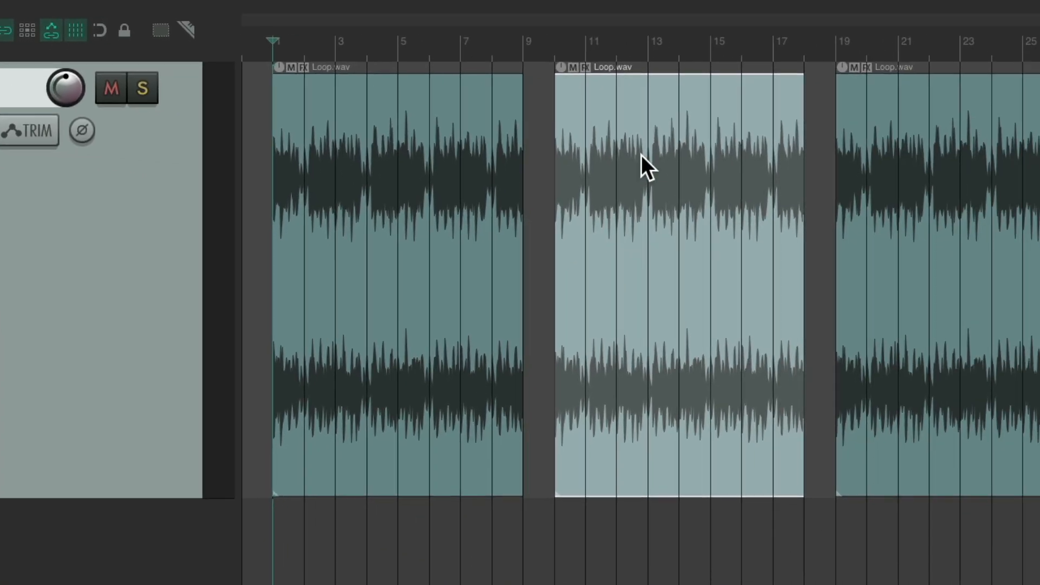
left_click_drag(647, 166, 455, 179)
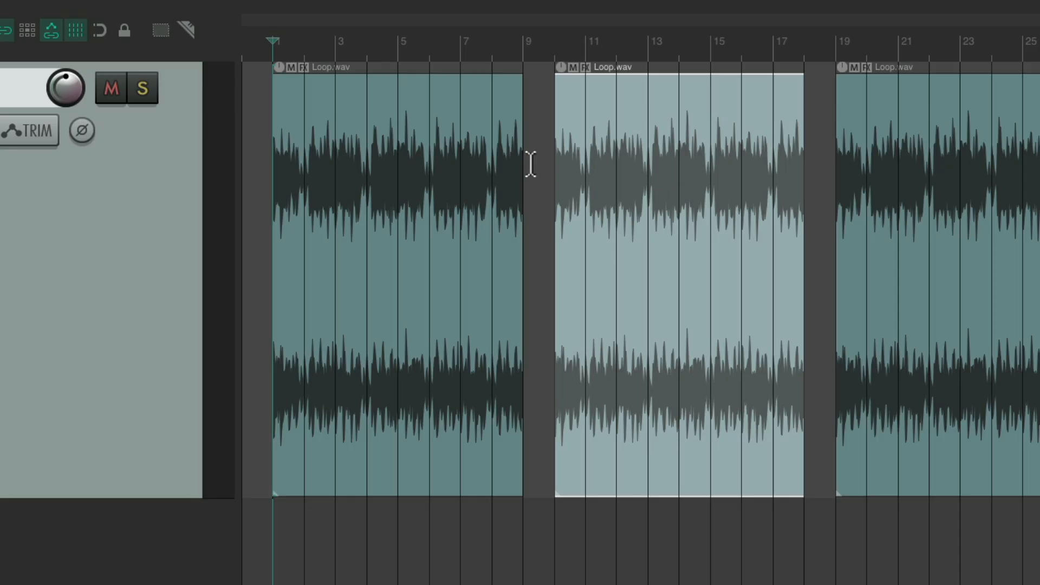
Enable 'Trim content behind media items when editing' and test by dragging the middle copy over the first
left_click(358, 9)
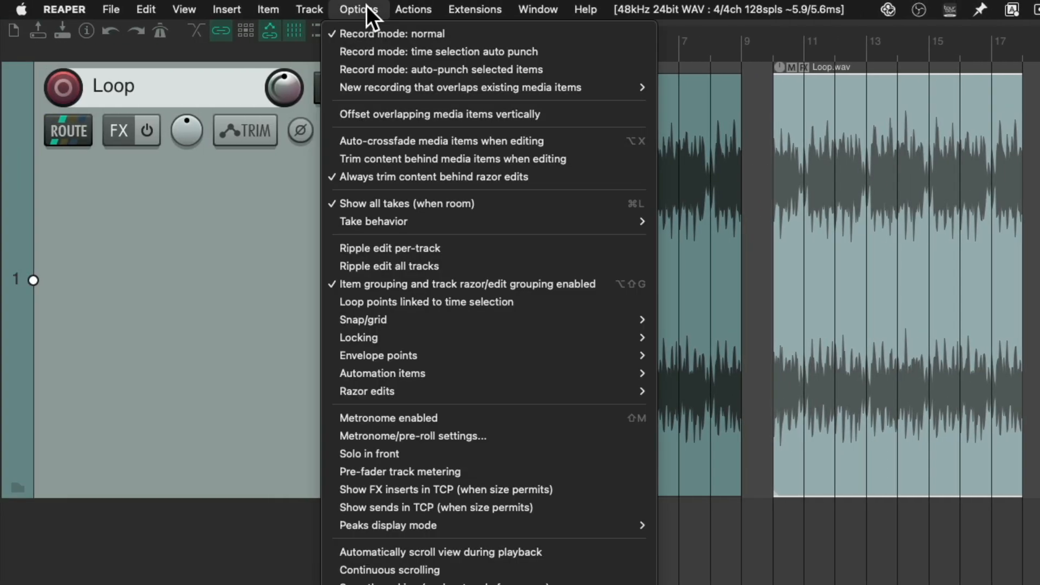
mouse_move(343, 173)
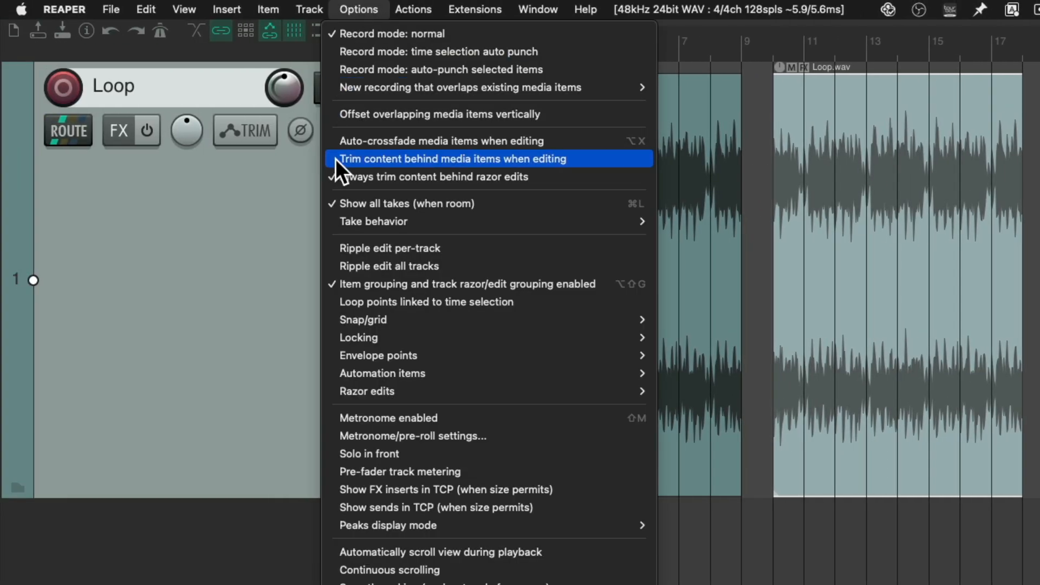
mouse_move(421, 168)
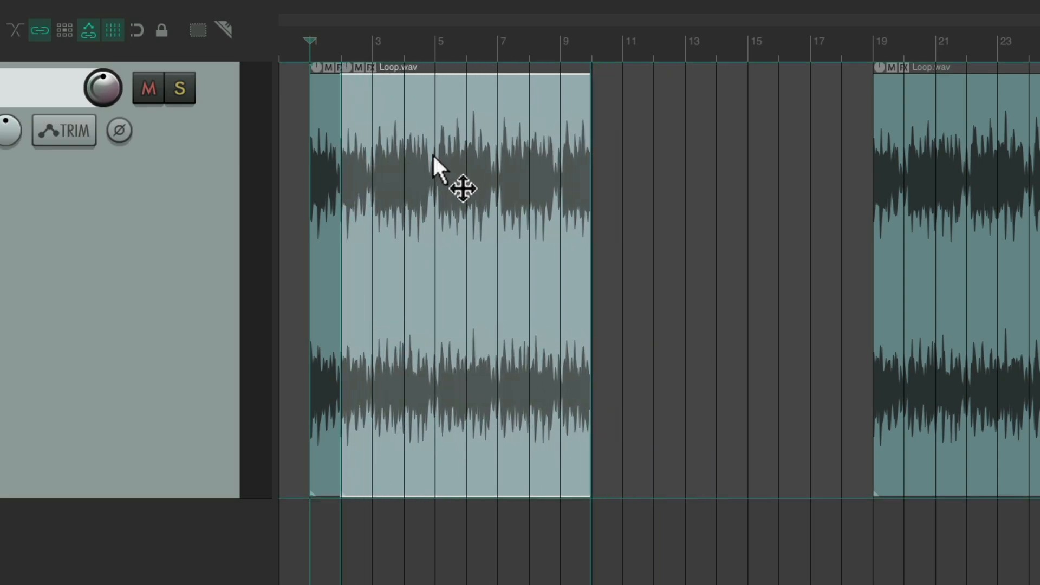
left_click_drag(451, 185, 570, 192)
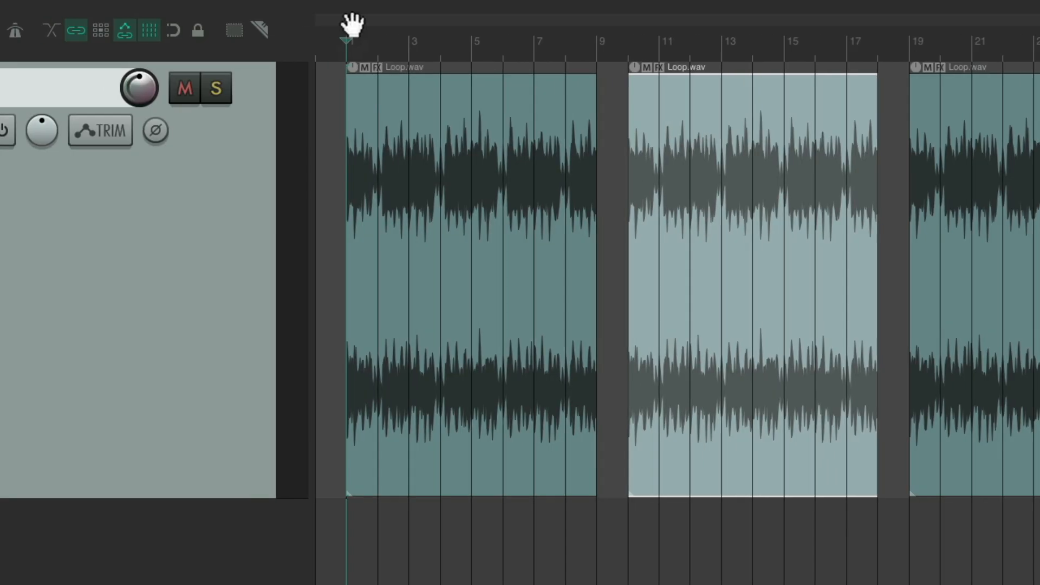
left_click(358, 9)
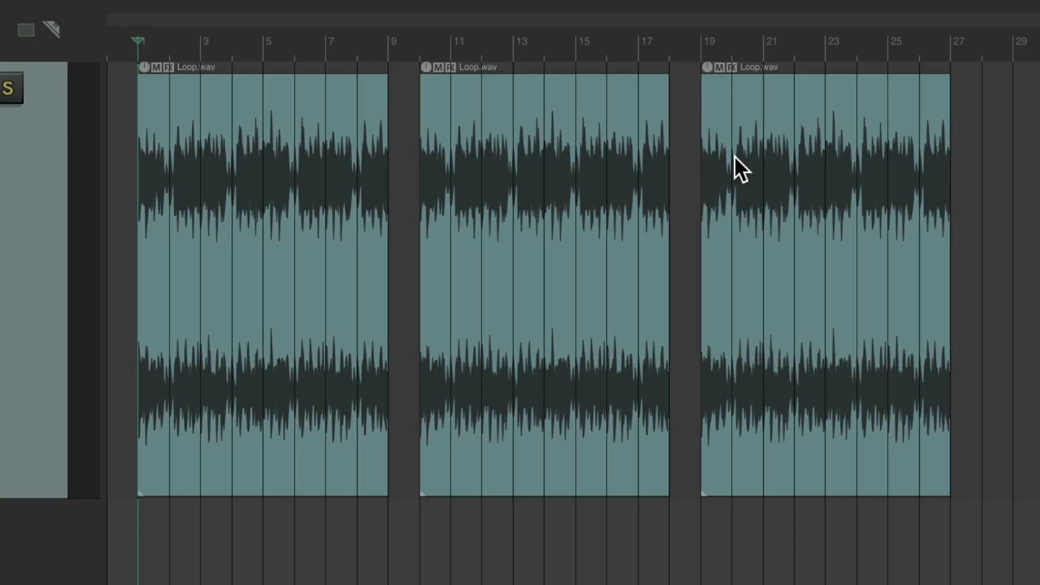
mouse_move(341, 199)
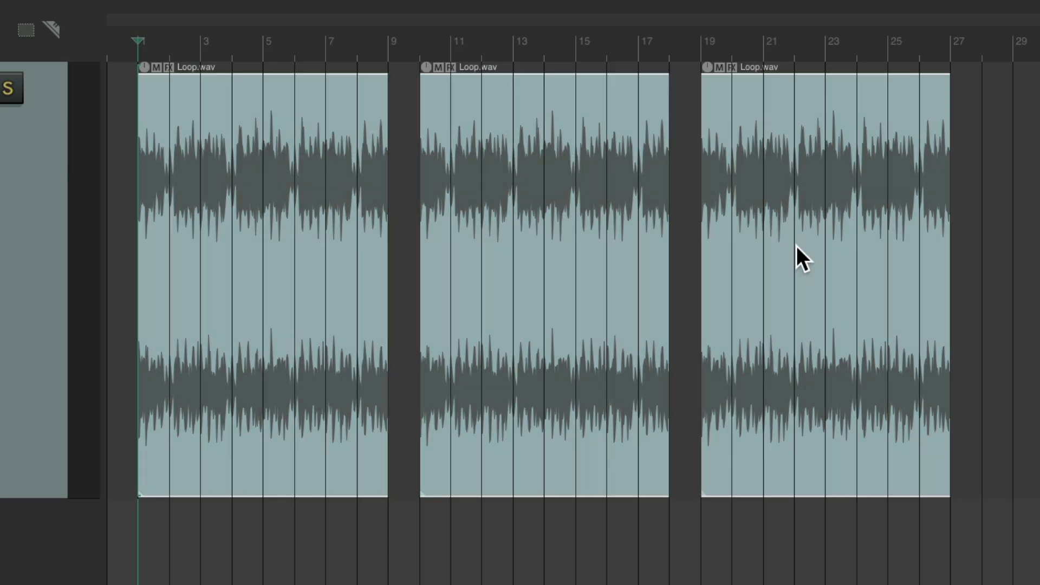
mouse_move(542, 277)
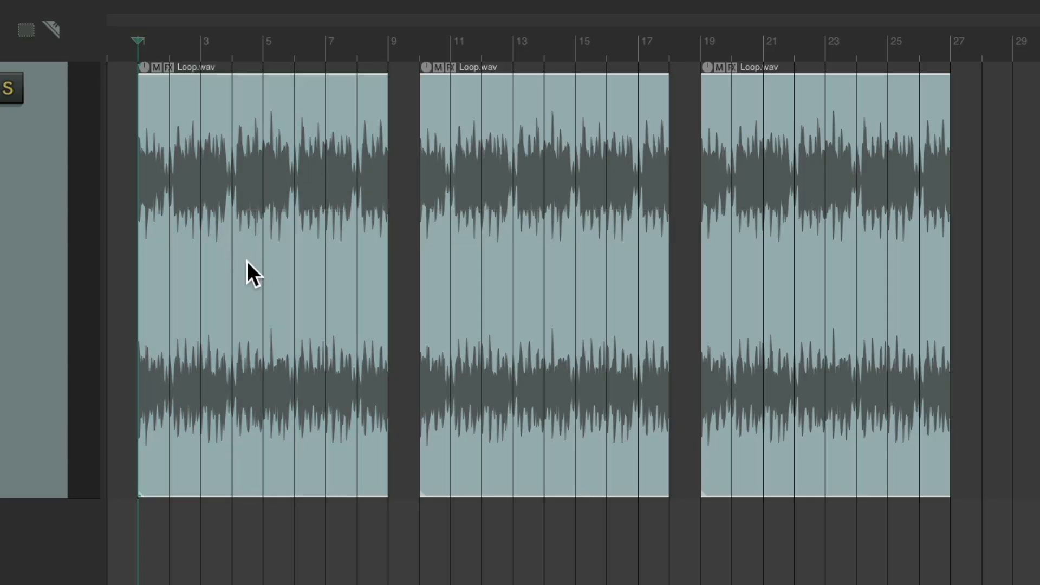
mouse_move(362, 254)
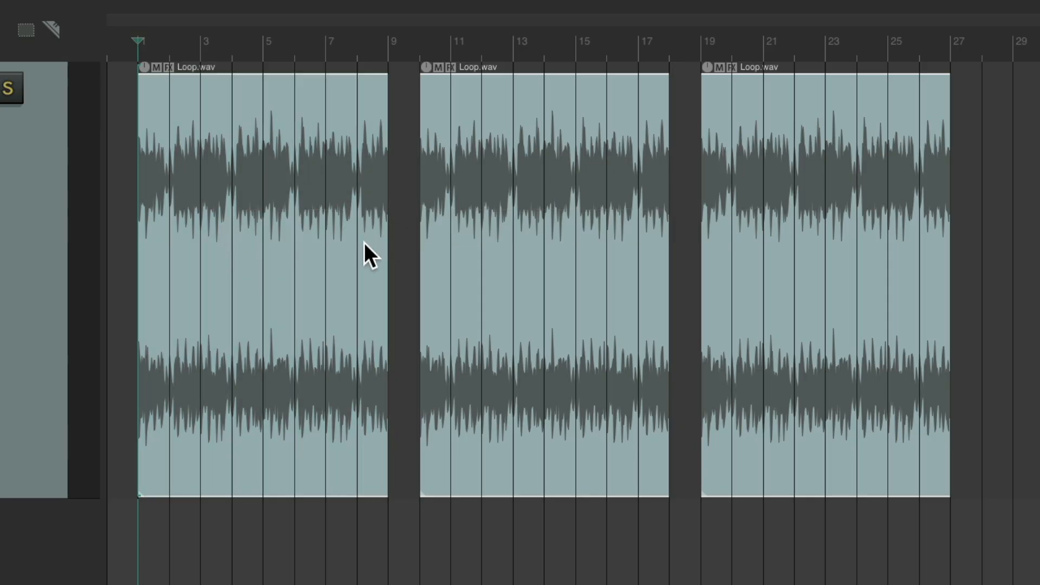
mouse_move(305, 237)
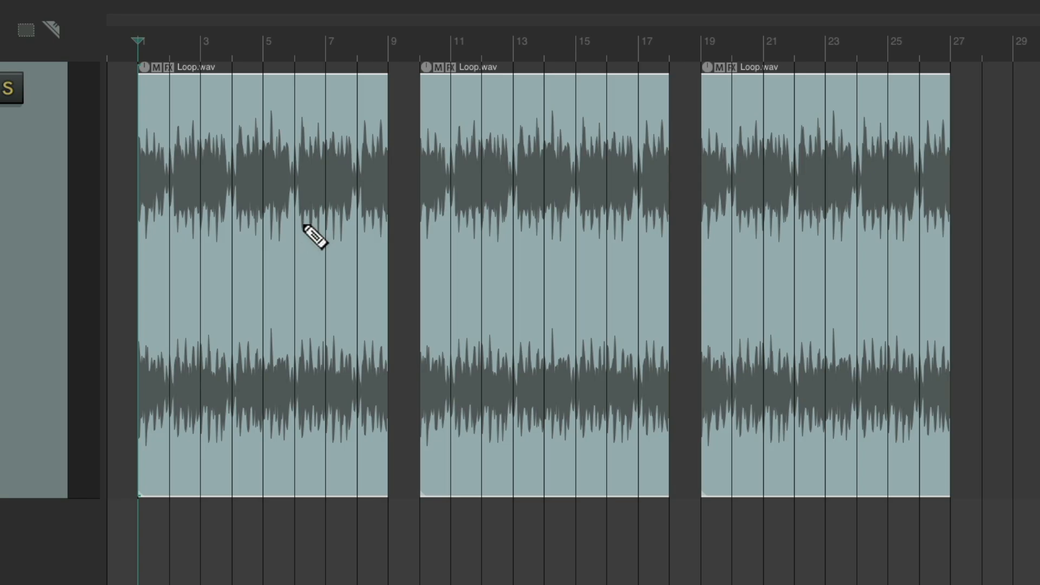
mouse_move(148, 244)
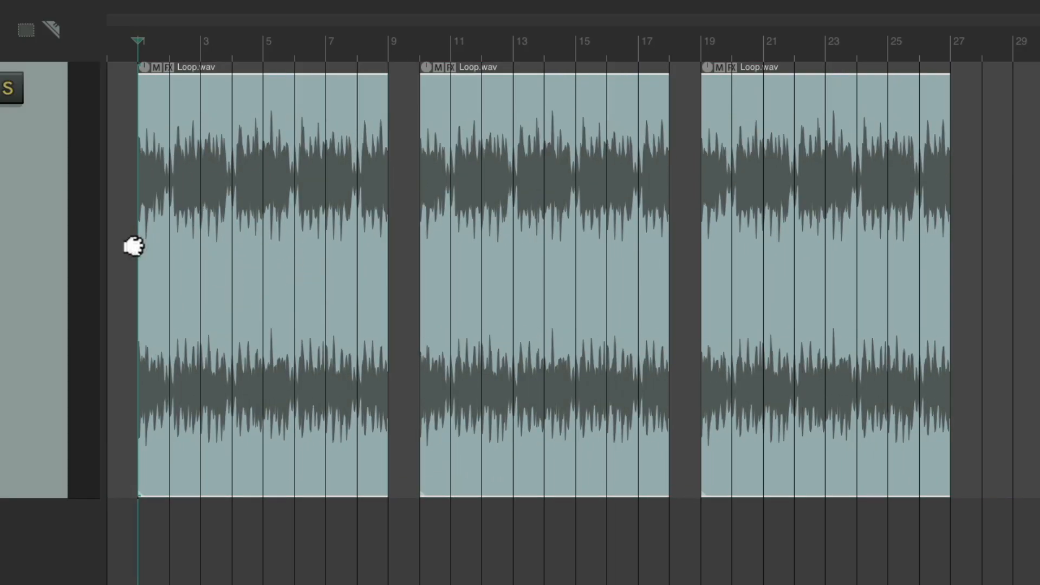
mouse_move(189, 299)
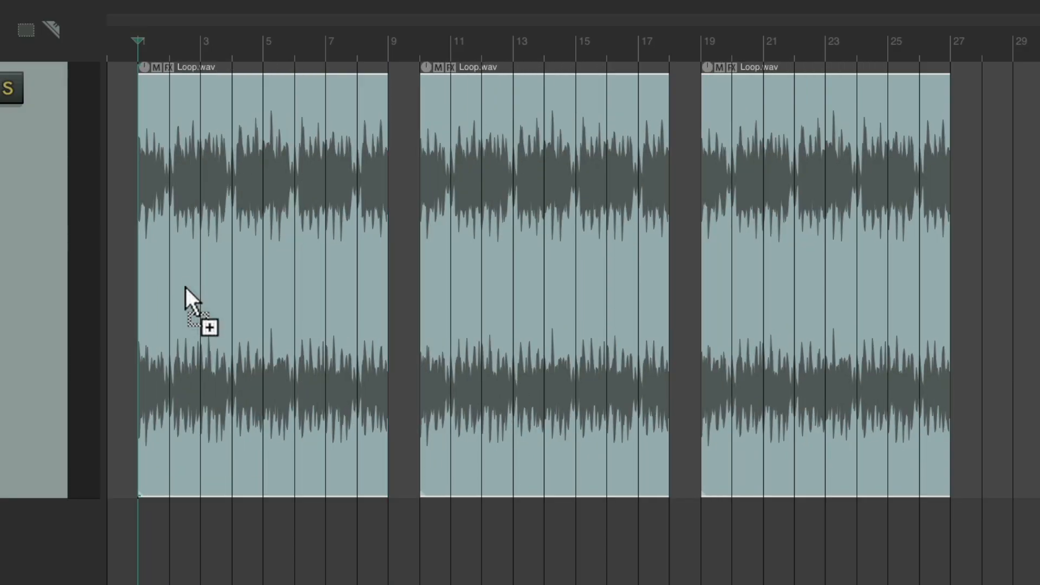
mouse_move(370, 312)
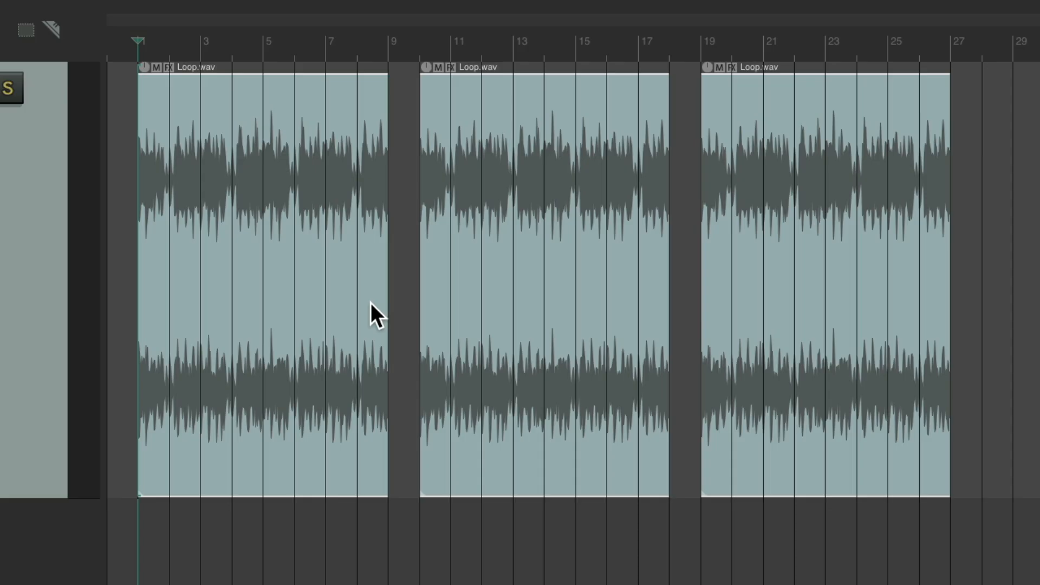
mouse_move(169, 100)
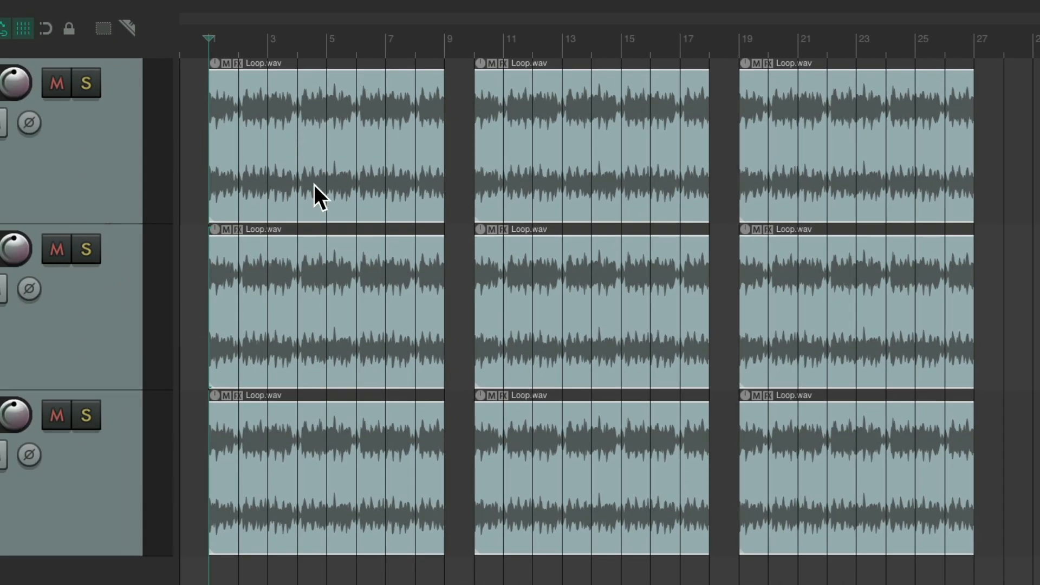
mouse_move(221, 368)
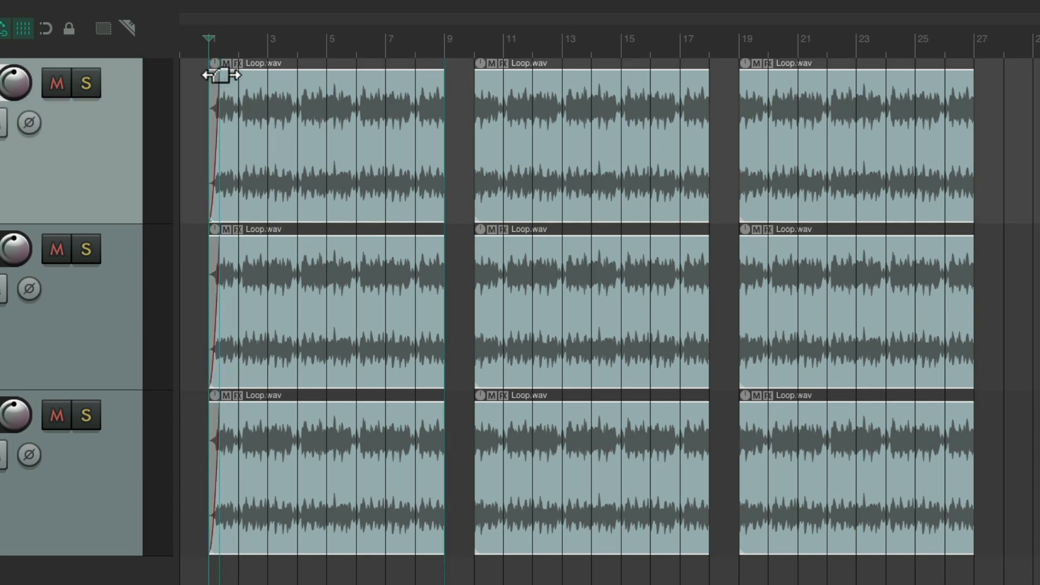
left_click_drag(226, 74, 317, 74)
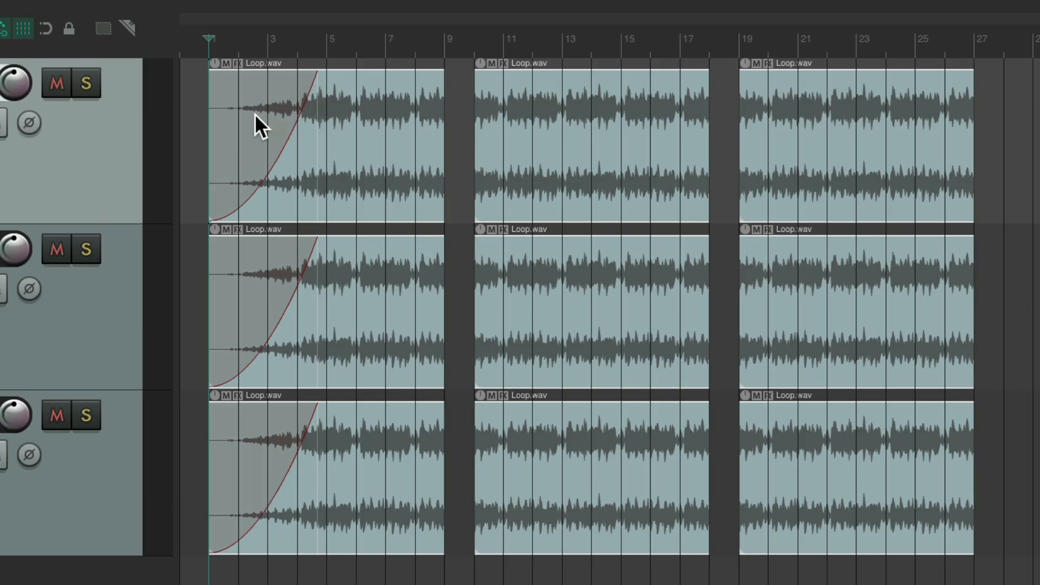
mouse_move(277, 495)
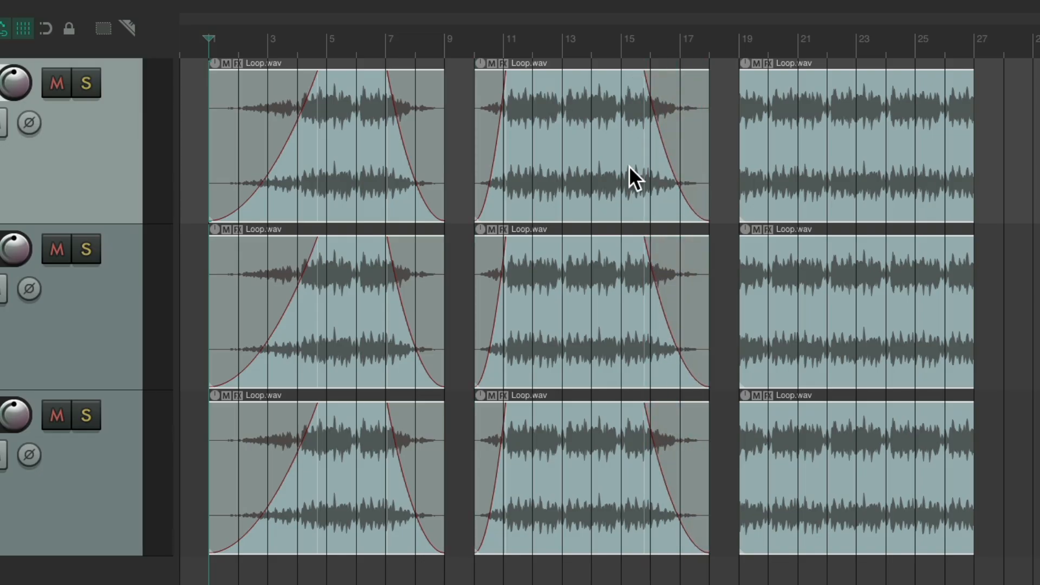
mouse_move(542, 154)
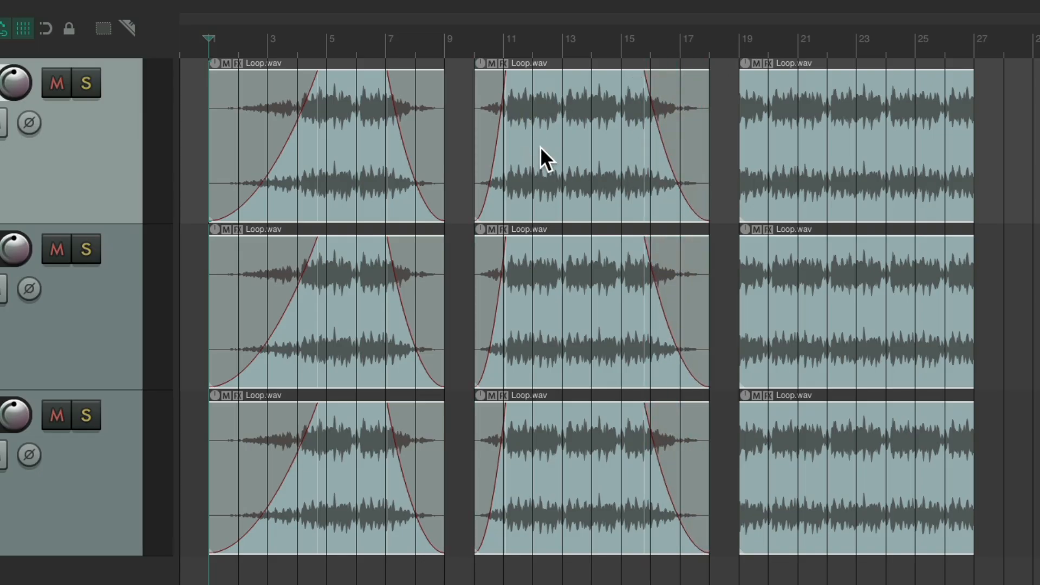
mouse_move(683, 57)
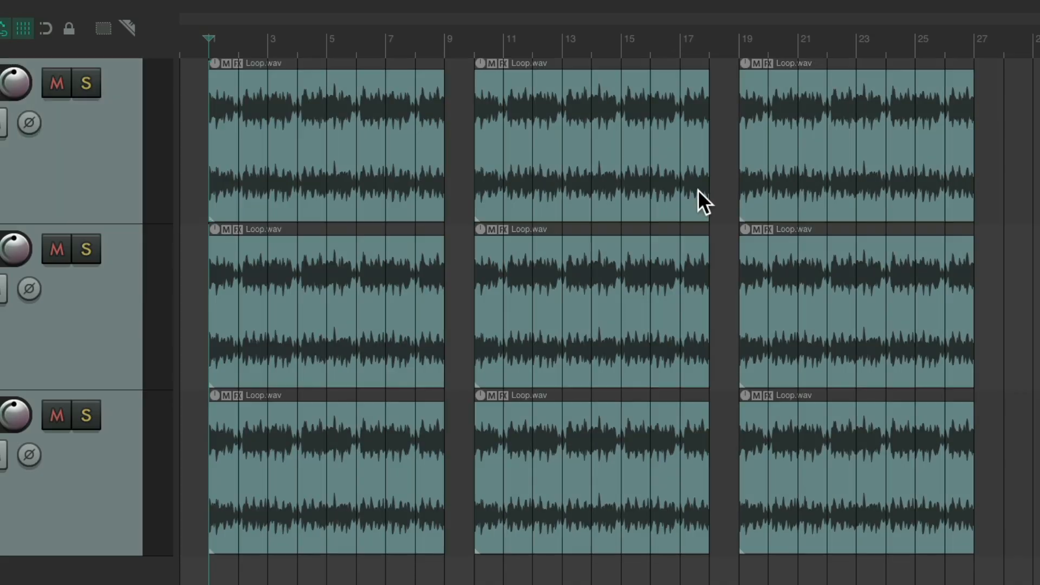
mouse_move(417, 169)
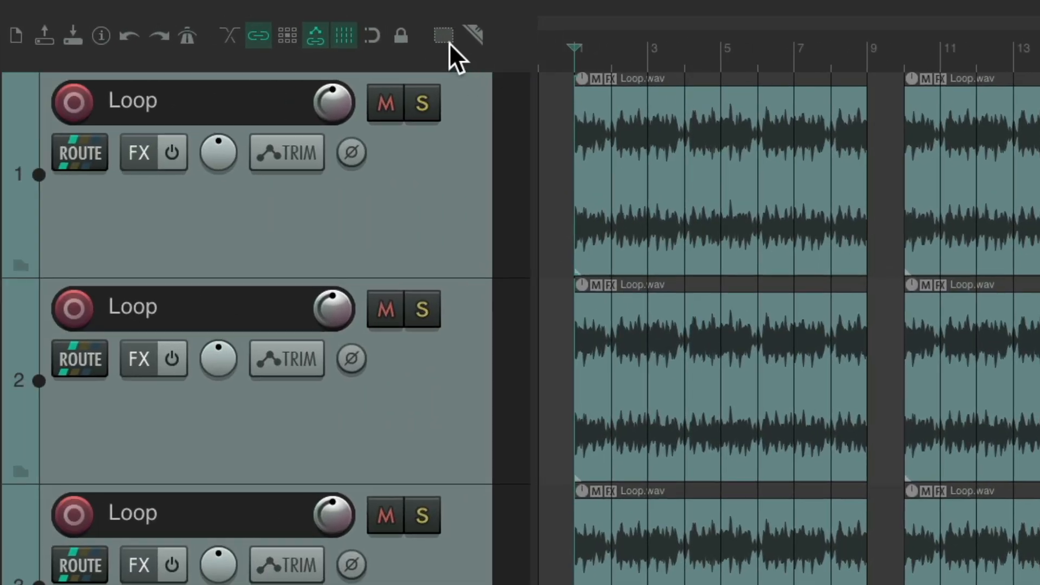
Toggle the toolbar selection mode and select the first Loop.wav item
left_click(442, 35)
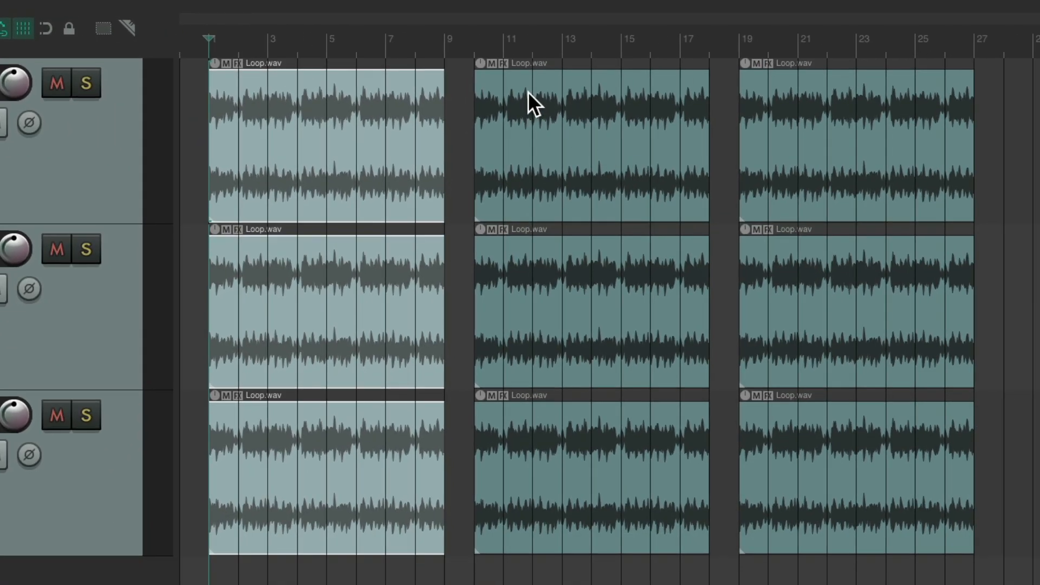
left_click(587, 144)
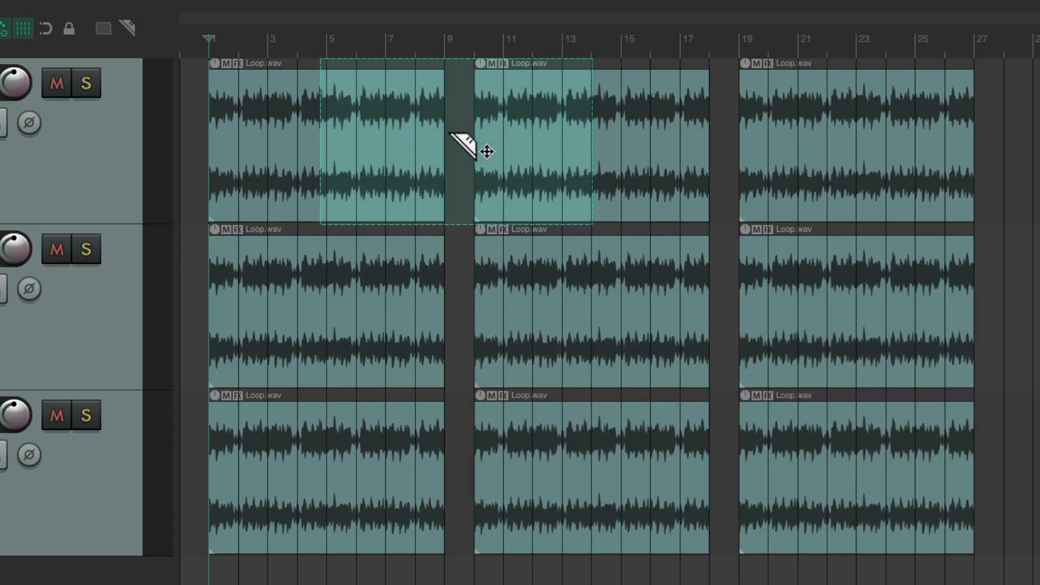
mouse_move(616, 156)
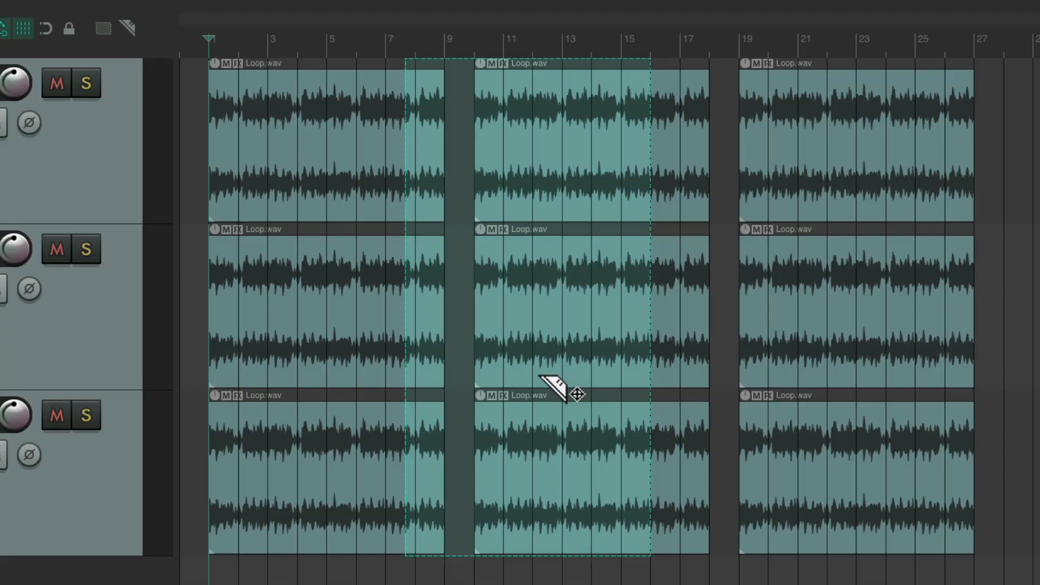
key("Delete")
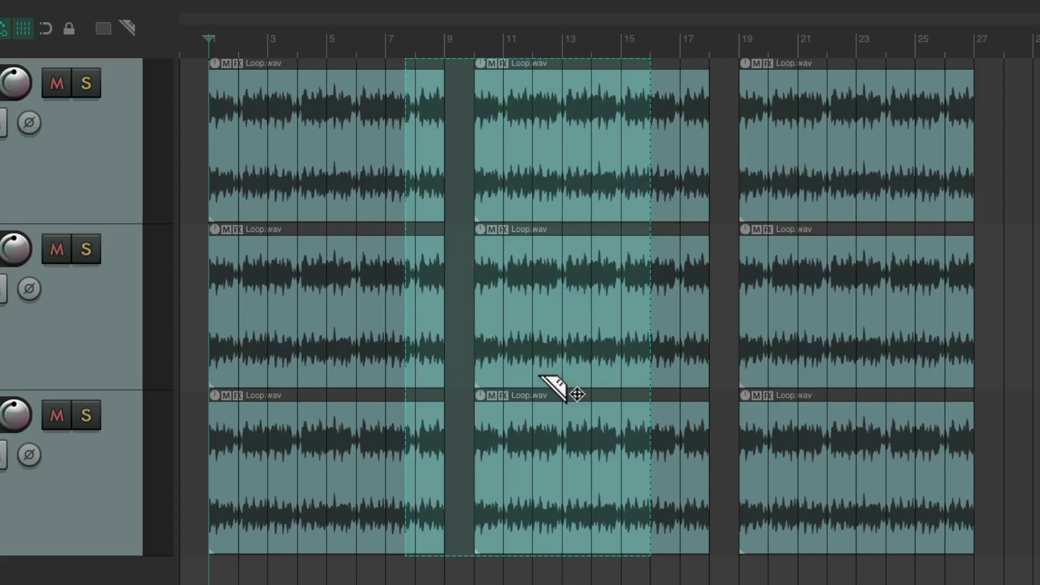
key("Delete")
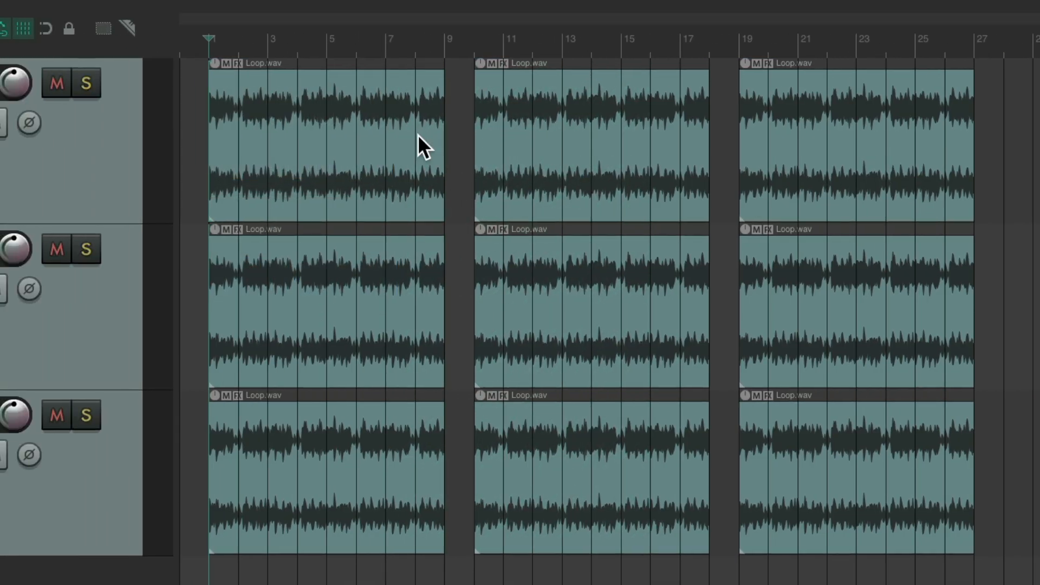
left_click_drag(334, 63, 617, 226)
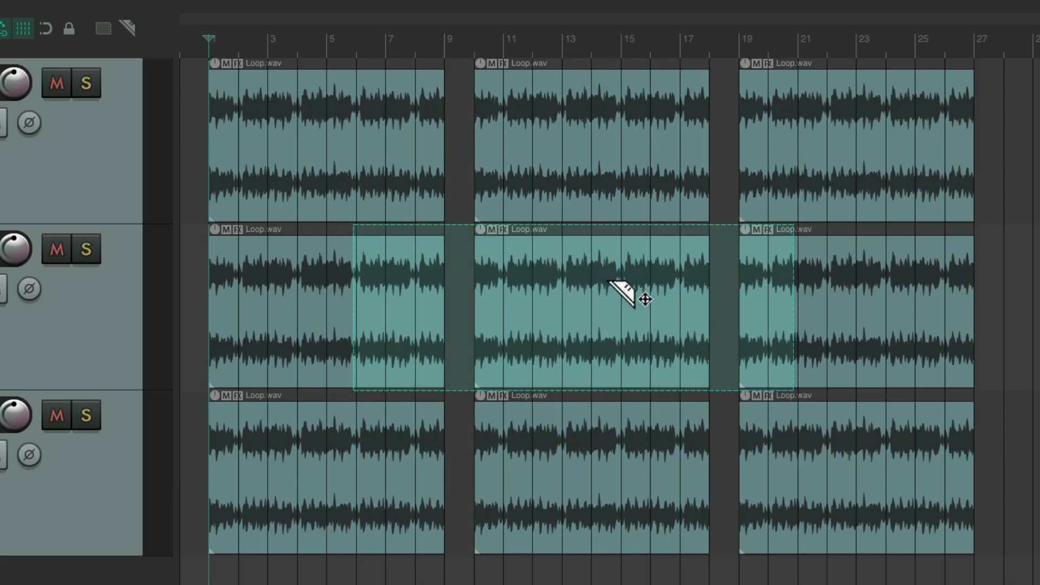
mouse_move(640, 331)
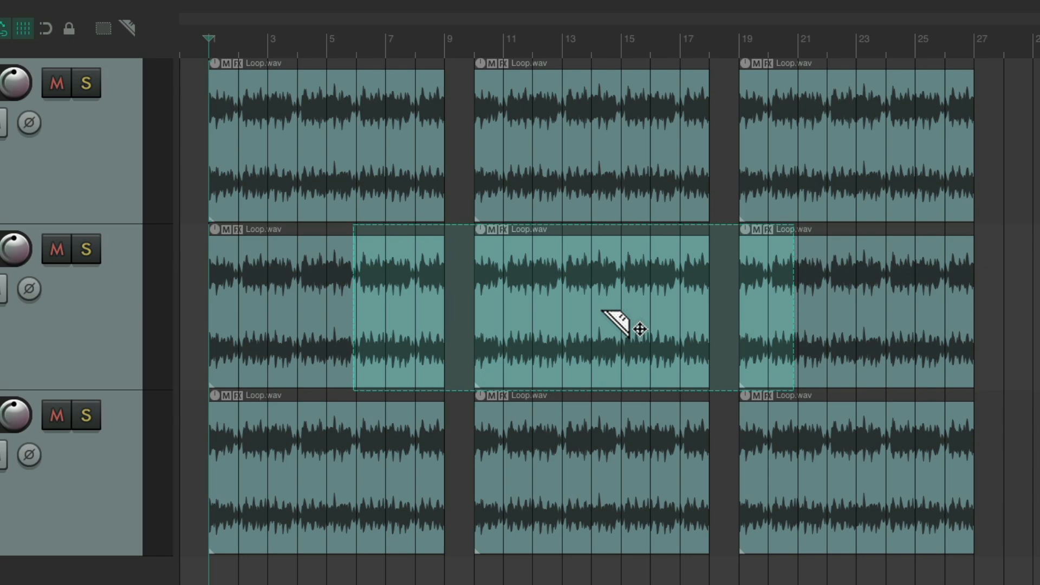
left_click_drag(623, 325, 570, 325)
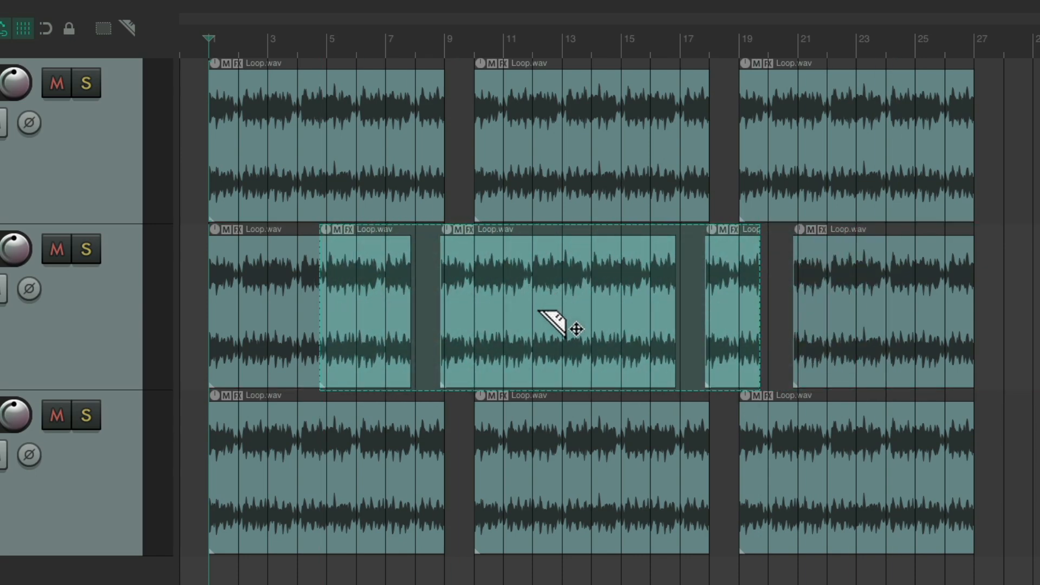
key("Delete")
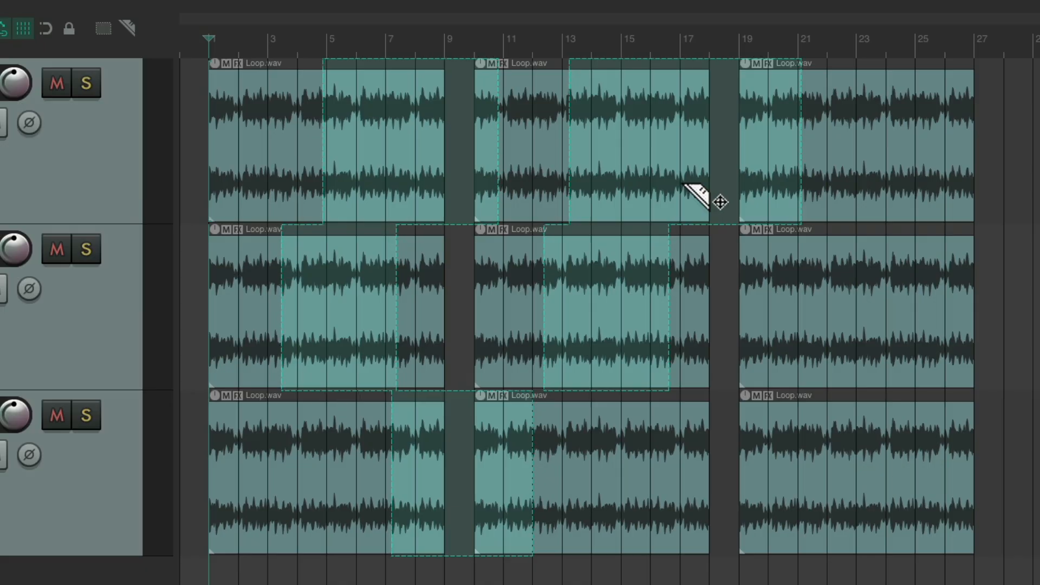
mouse_move(692, 187)
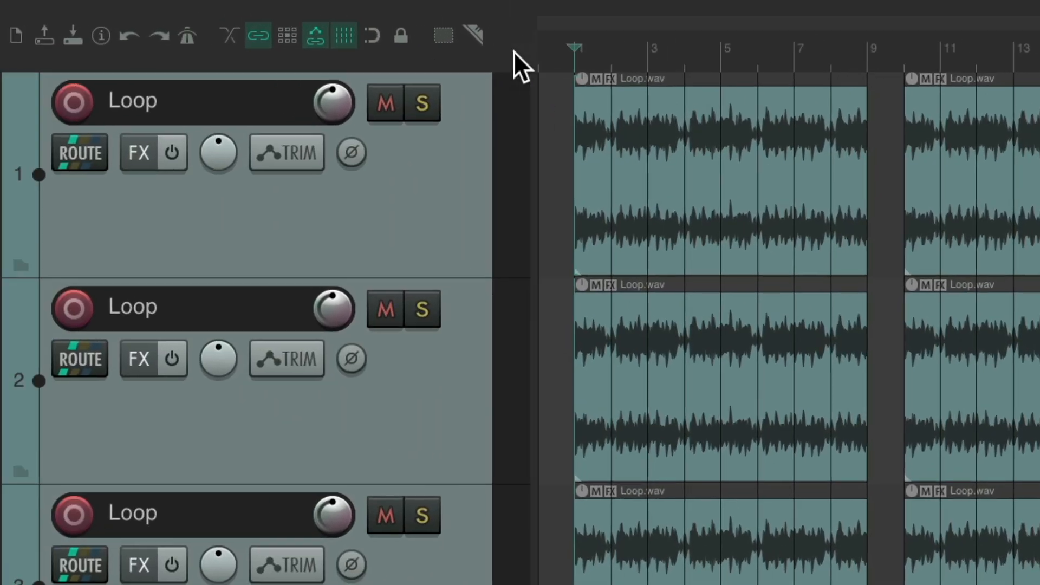
mouse_move(476, 35)
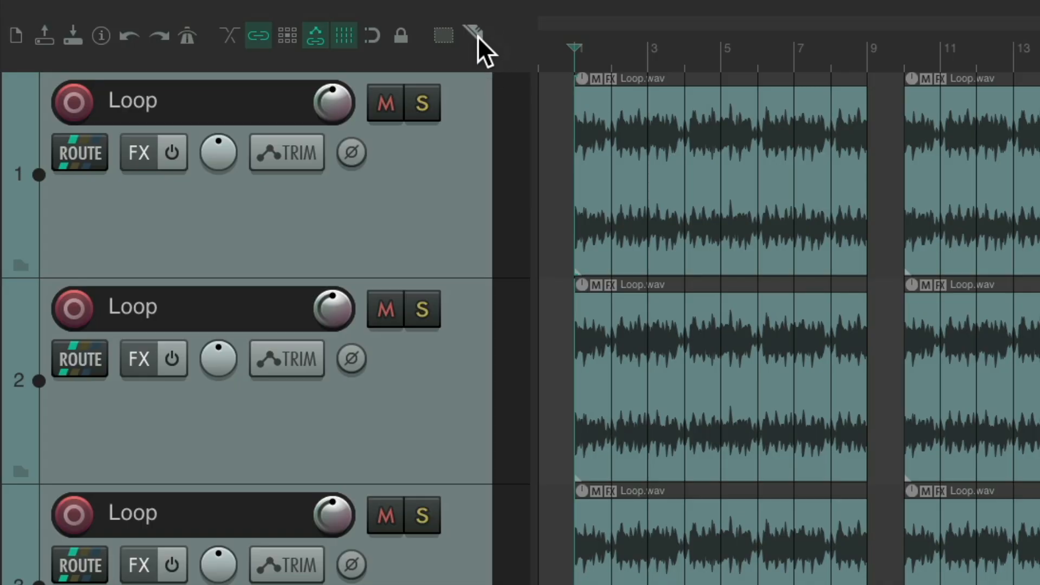
Turn on the last toolbar toggle for an extra item-editing behaviour
left_click(473, 35)
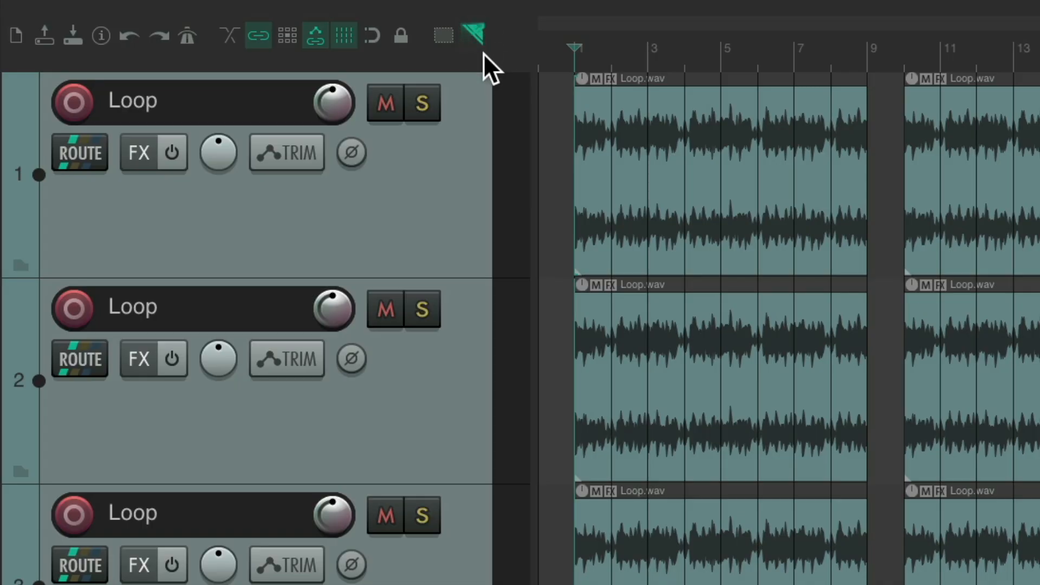